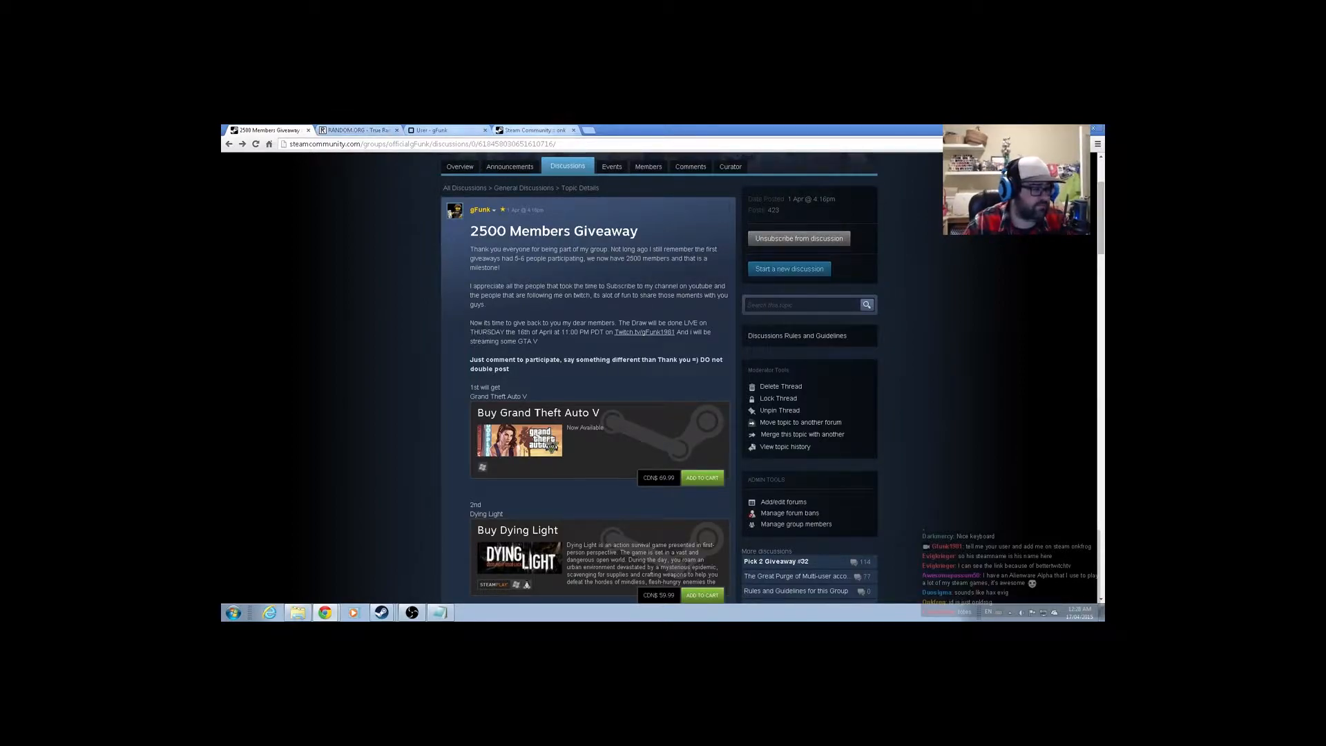
# Step: Lock the 2500 Members Giveaway thread via Moderator Tools and review the prize list
pyautogui.click(355, 130)
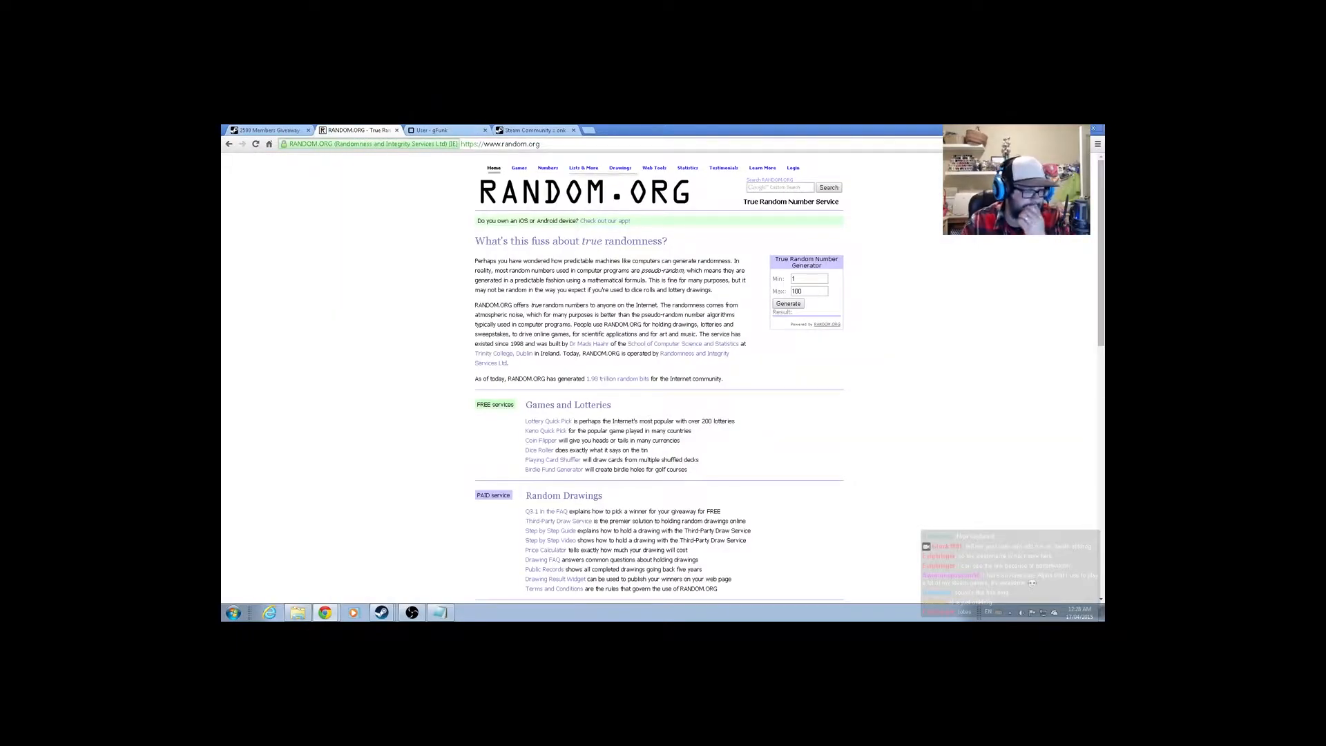
pyautogui.click(266, 130)
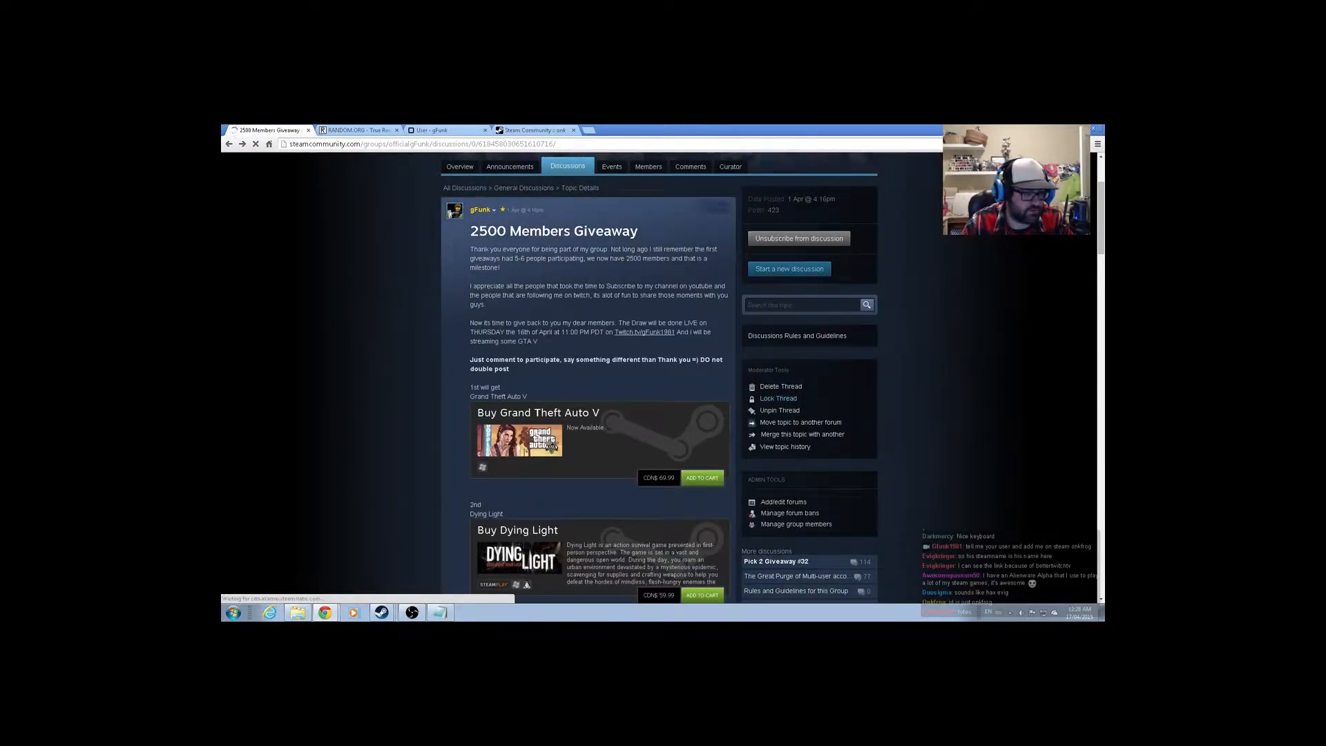
pyautogui.click(778, 398)
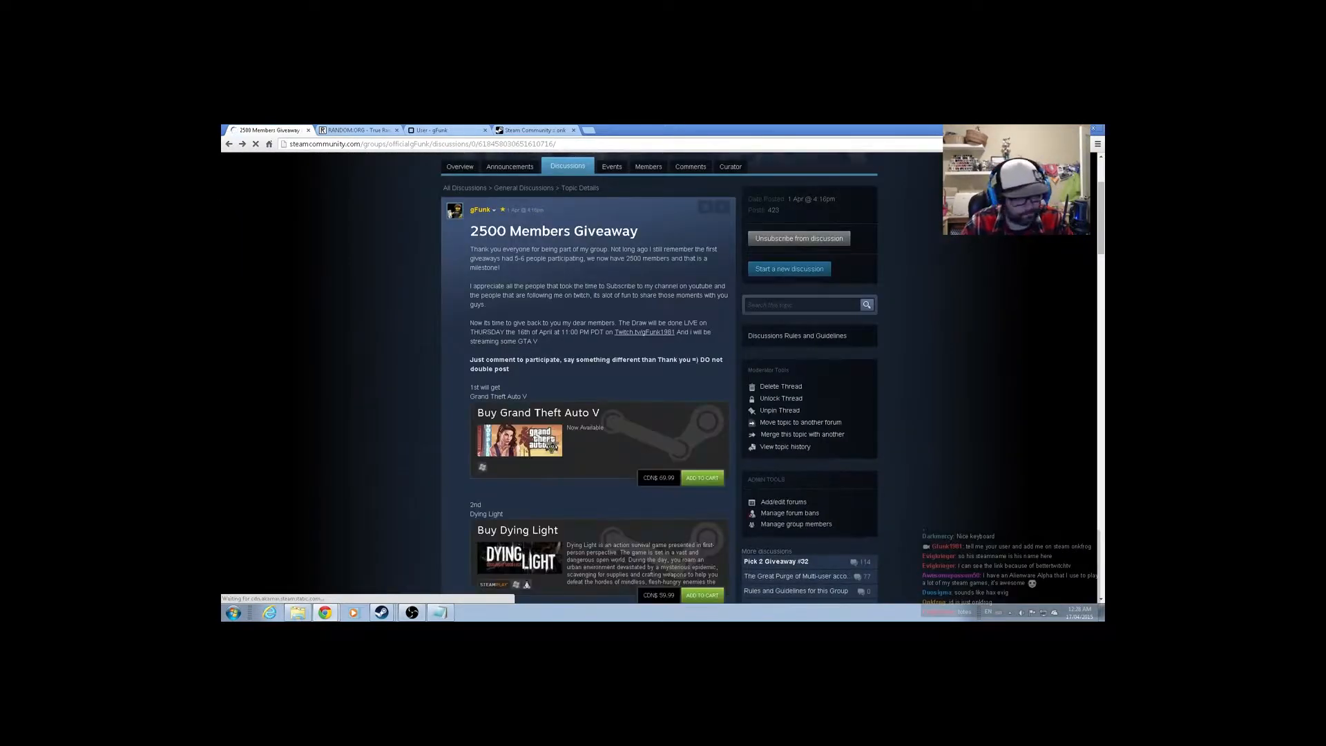
pyautogui.scroll(-3)
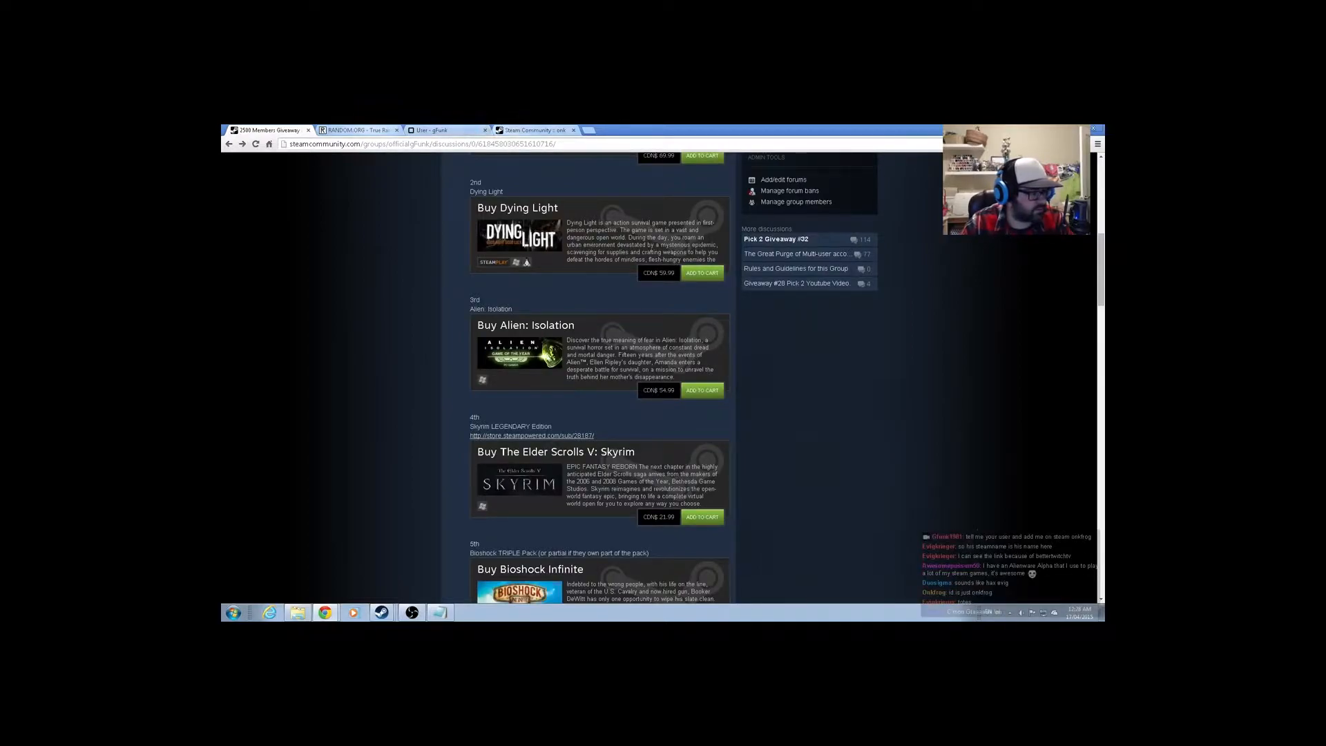
pyautogui.click(355, 130)
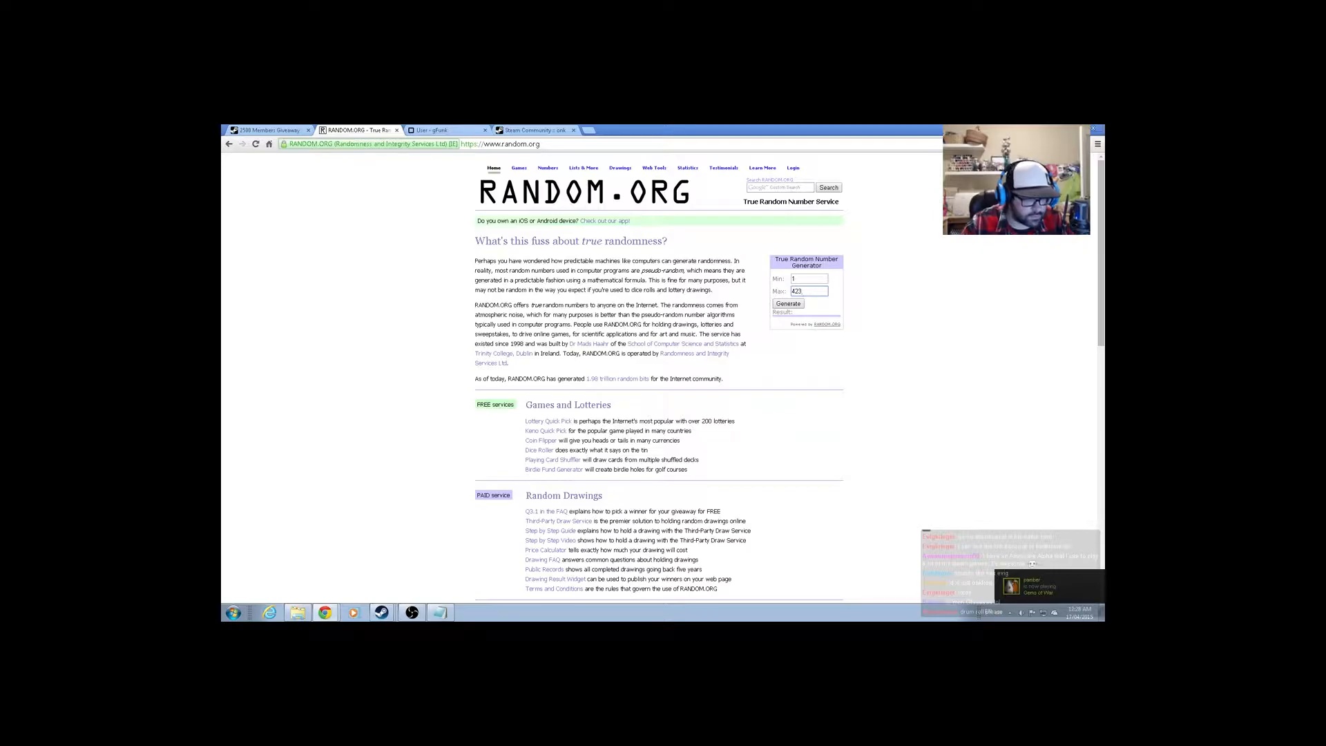
# Step: Generate a random number between 1 and 423 to pick the winning comment
pyautogui.click(787, 304)
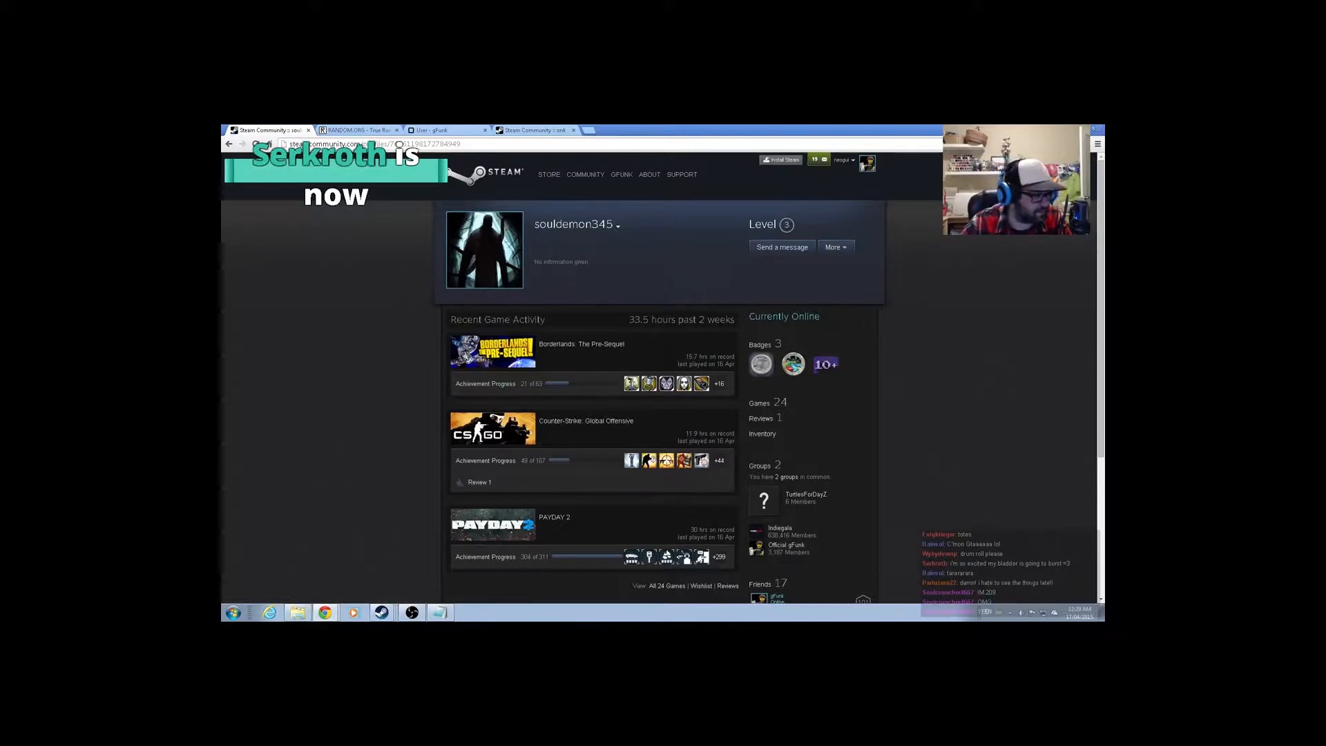
pyautogui.scroll(-3)
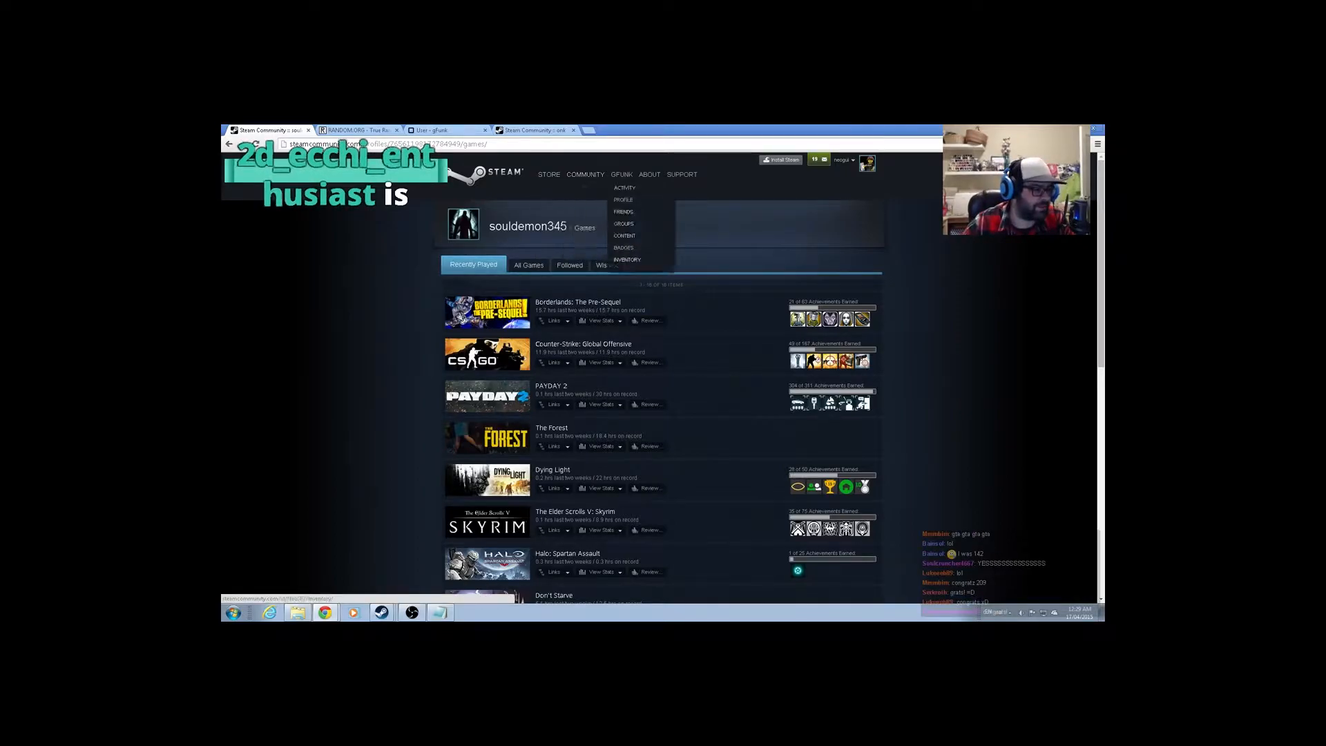
pyautogui.click(627, 260)
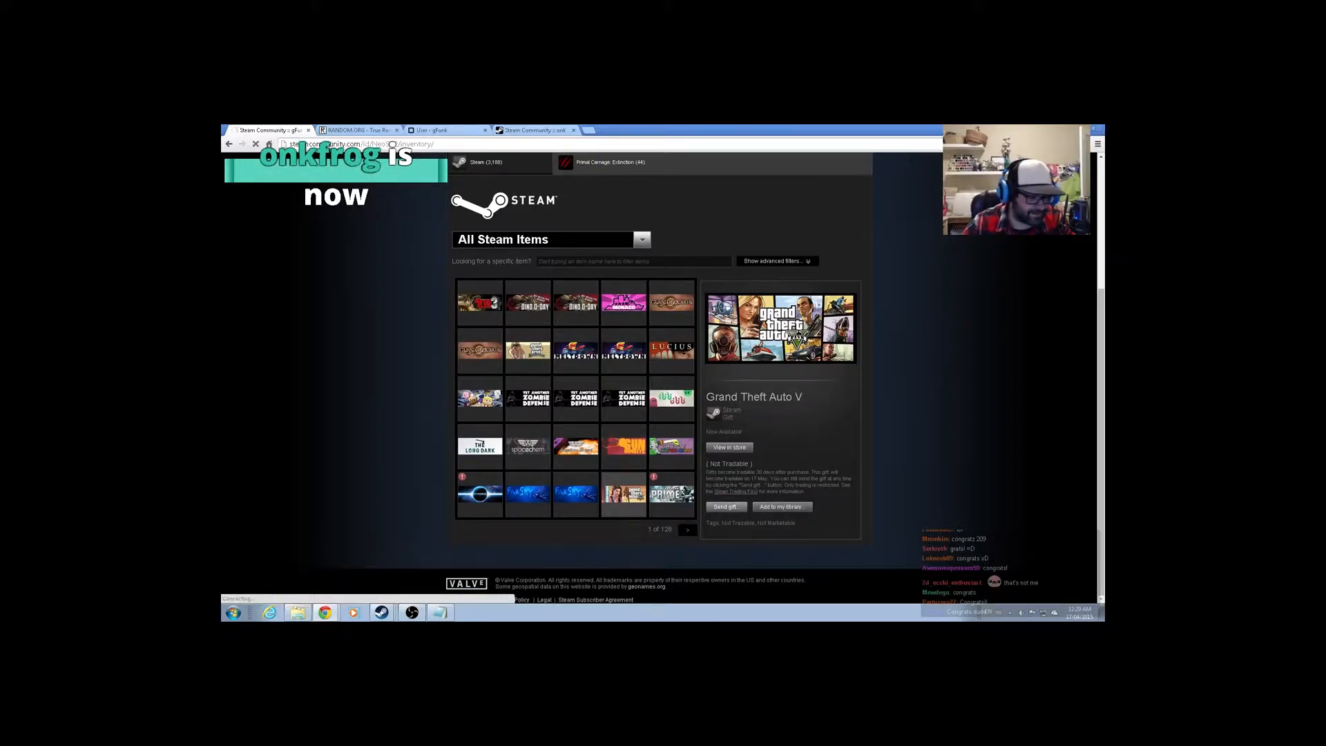
pyautogui.click(725, 505)
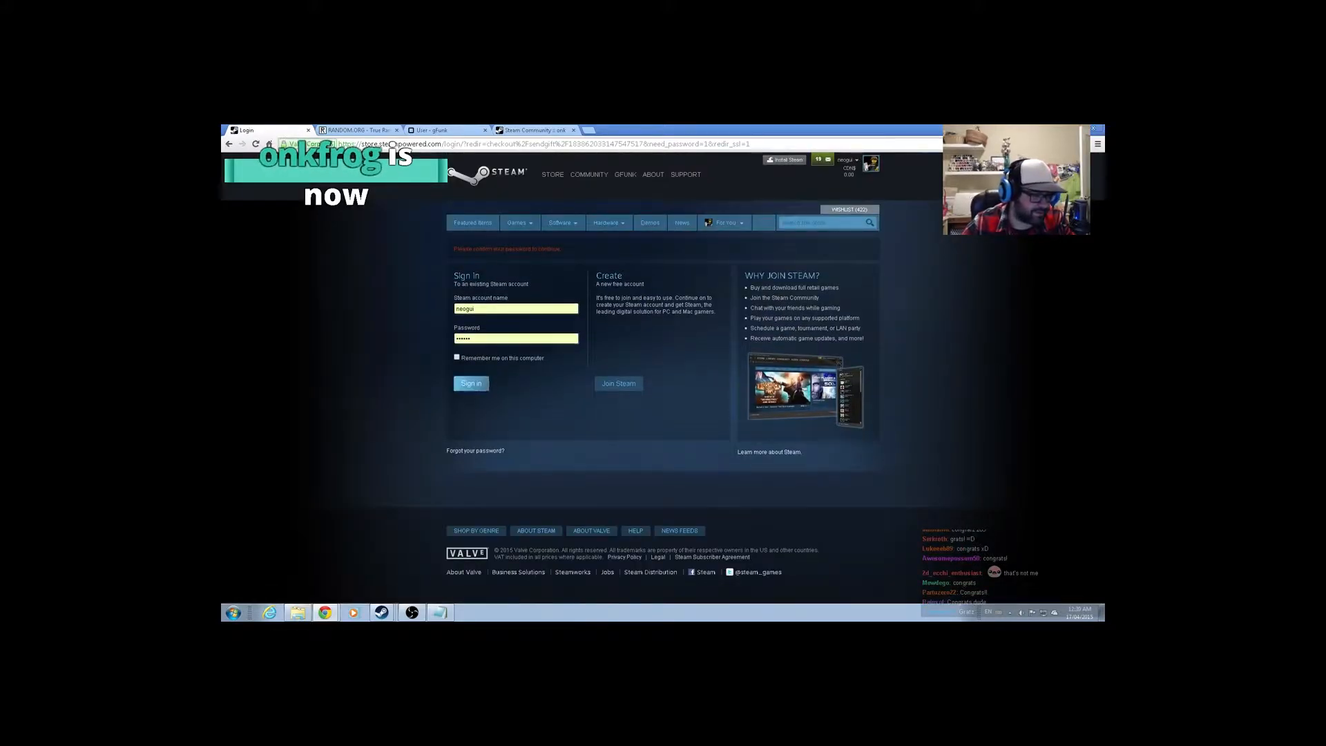
pyautogui.click(471, 382)
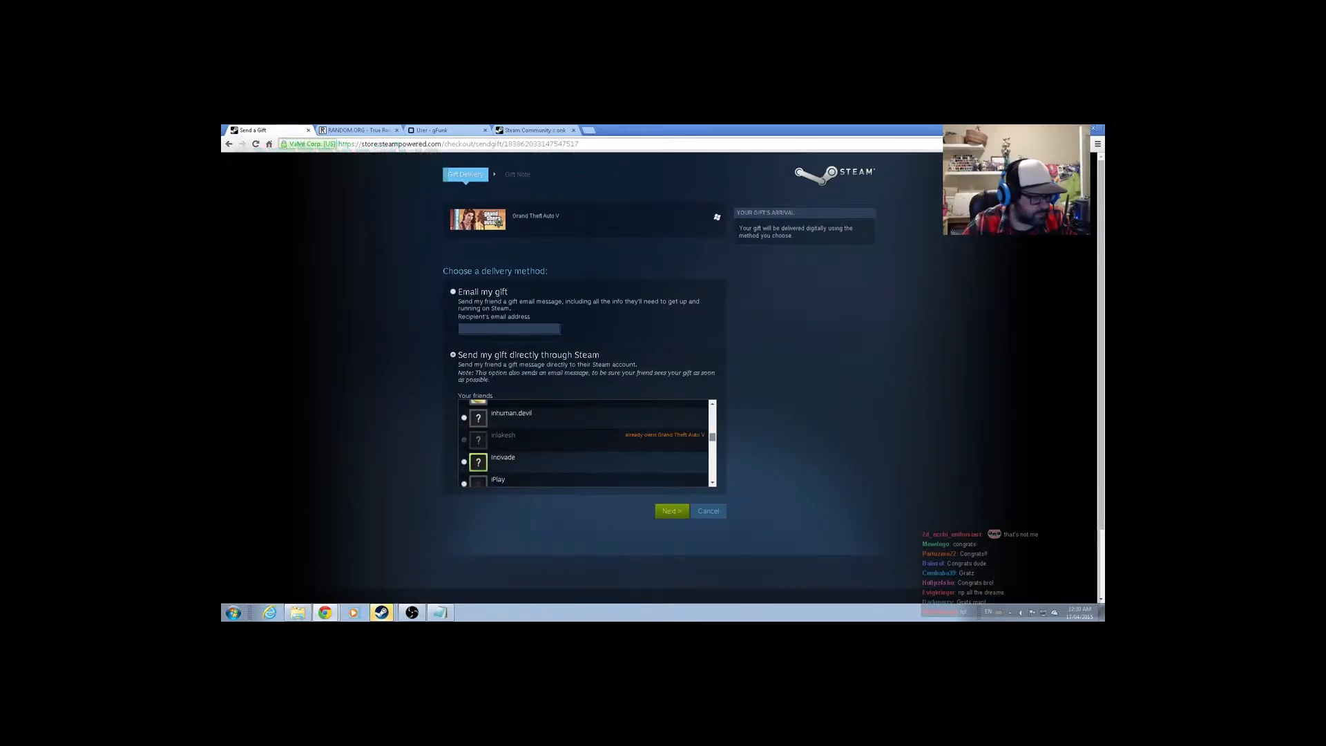
pyautogui.scroll(-3)
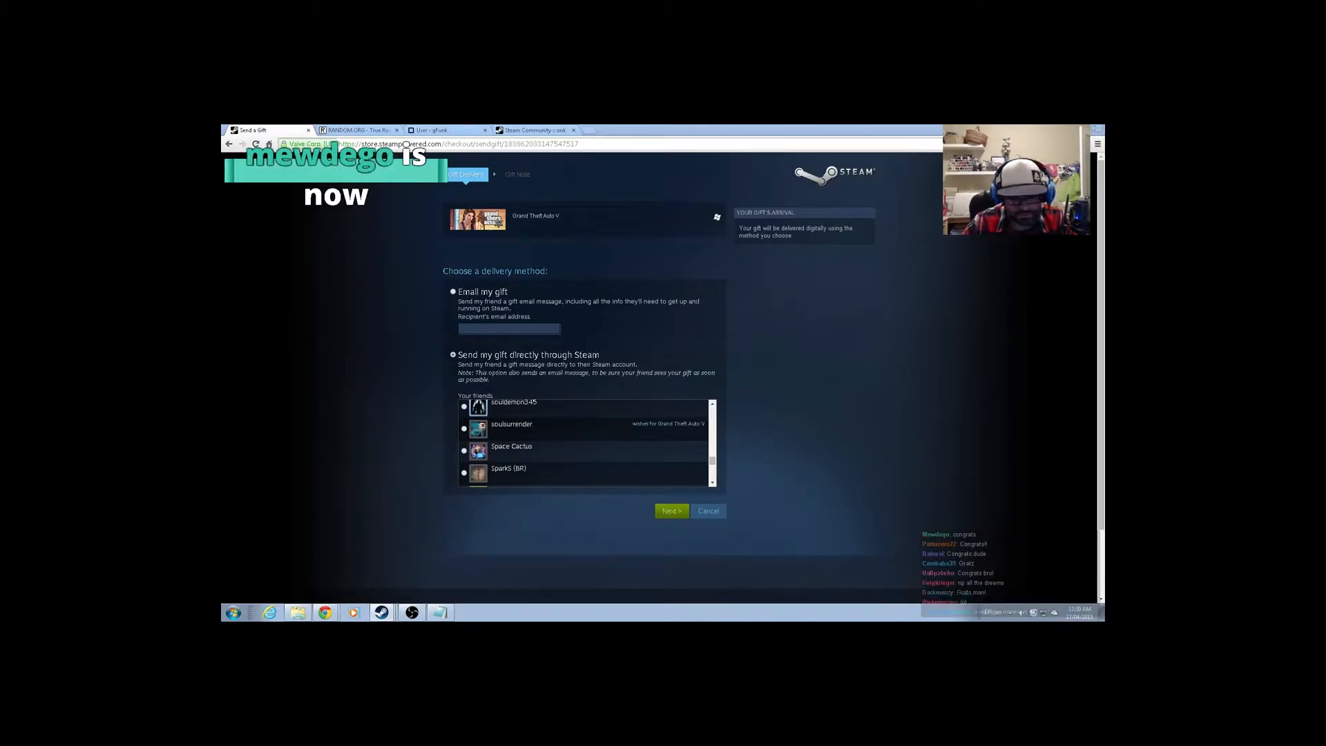
pyautogui.click(671, 511)
pyautogui.write('Sou')
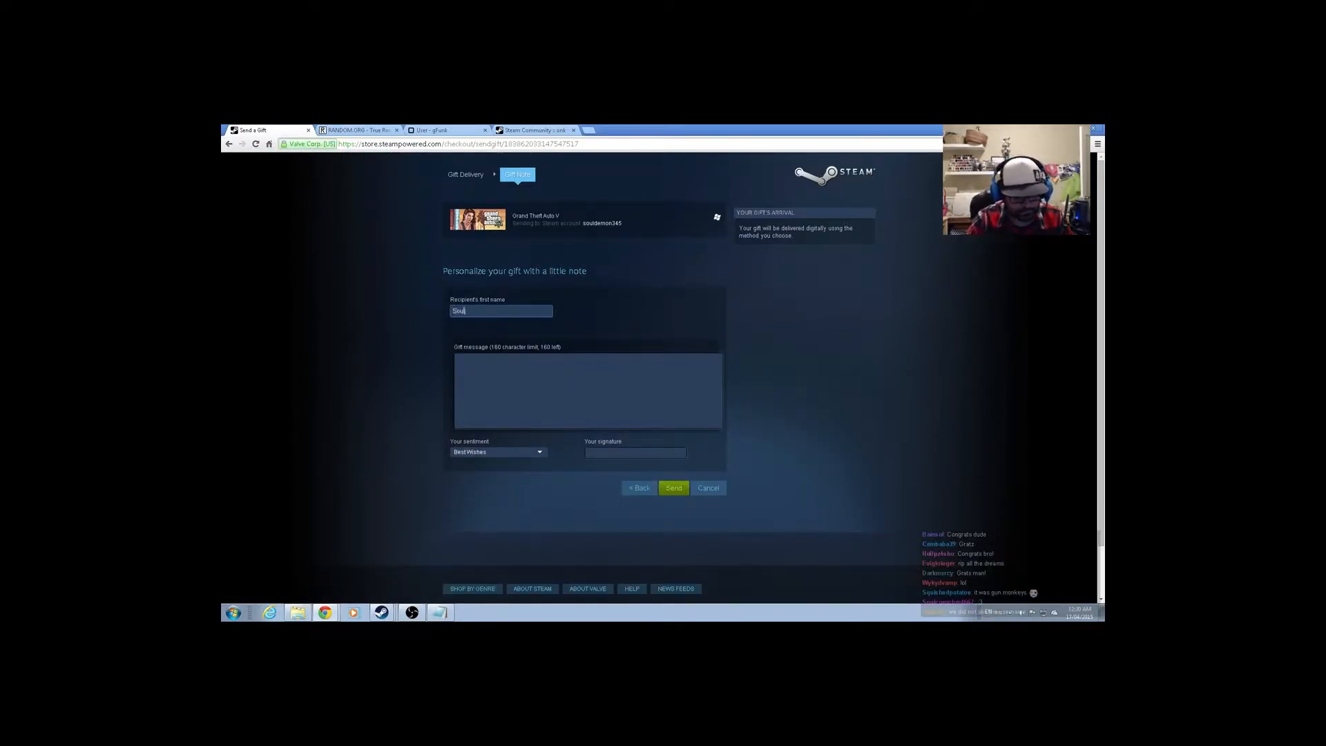
pyautogui.write('Tha')
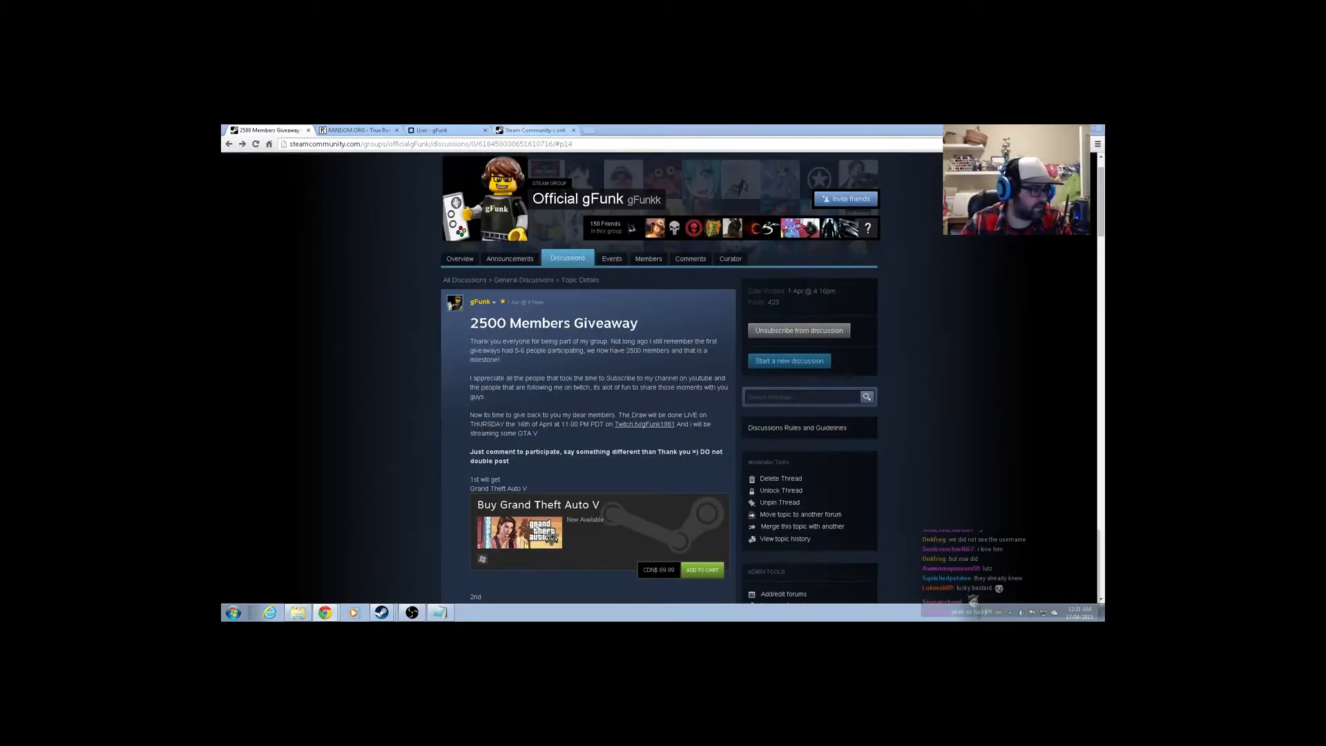
# Step: Draw a new random number from 1 to 423 and return to the giveaway thread
pyautogui.click(431, 130)
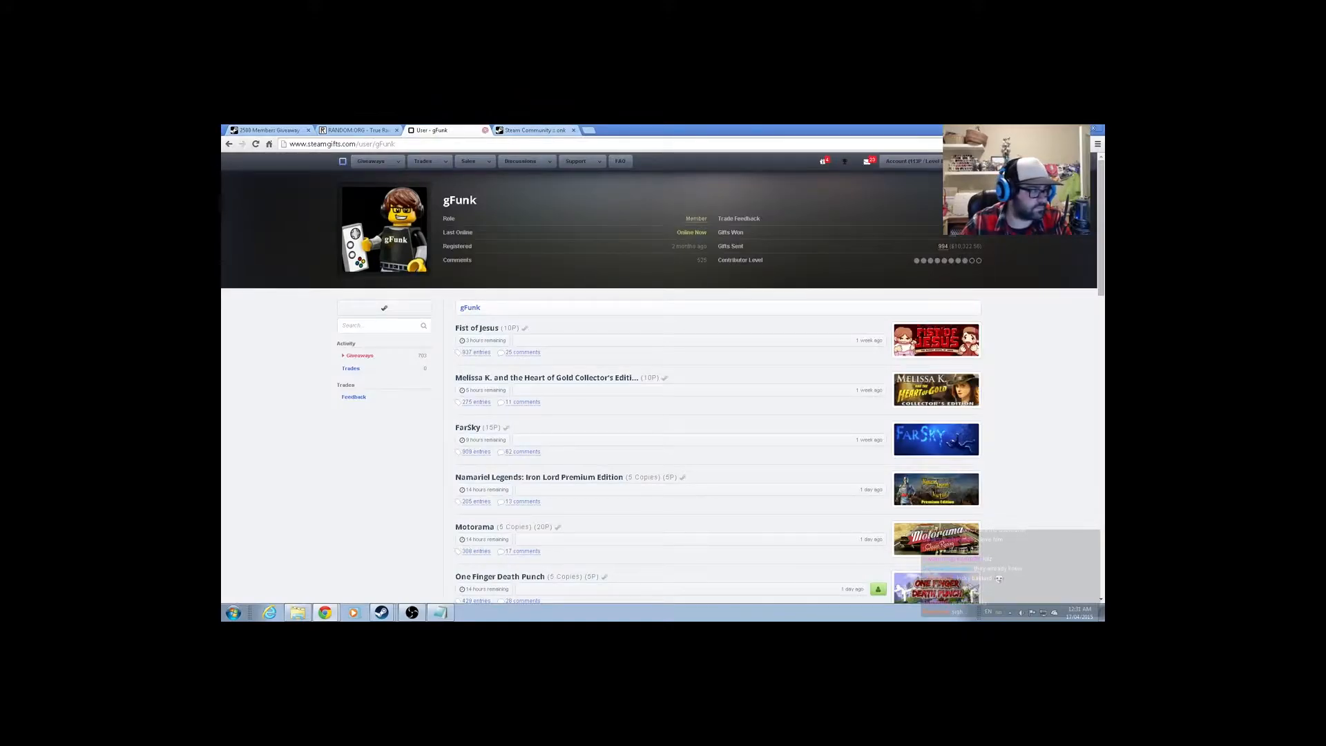
pyautogui.click(355, 130)
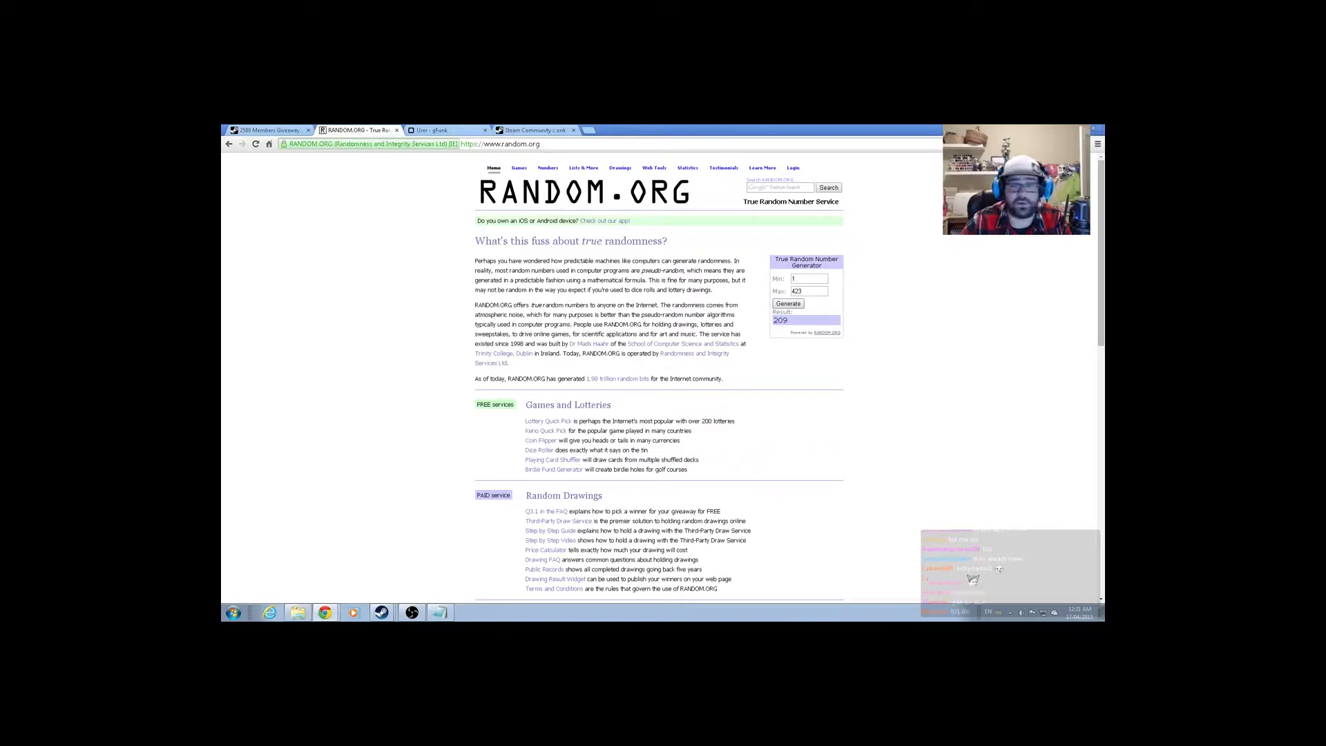
pyautogui.click(787, 302)
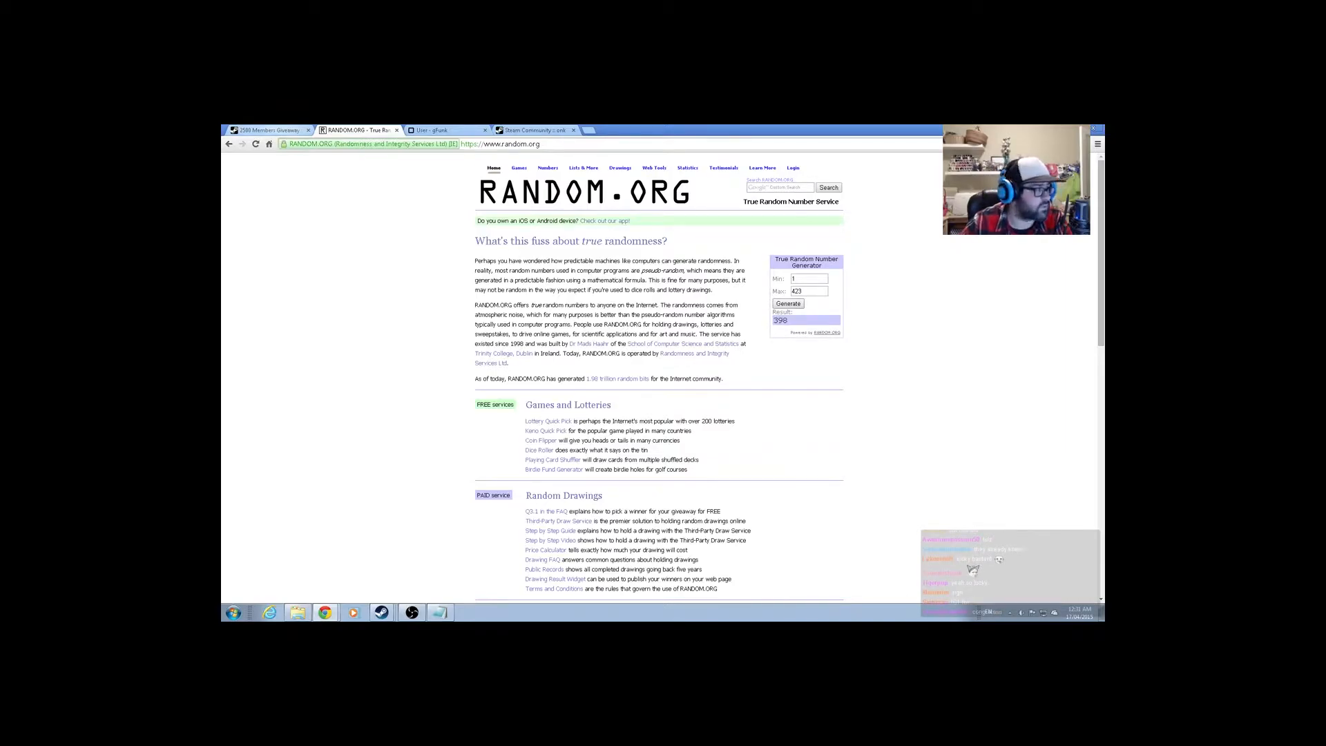
pyautogui.click(267, 130)
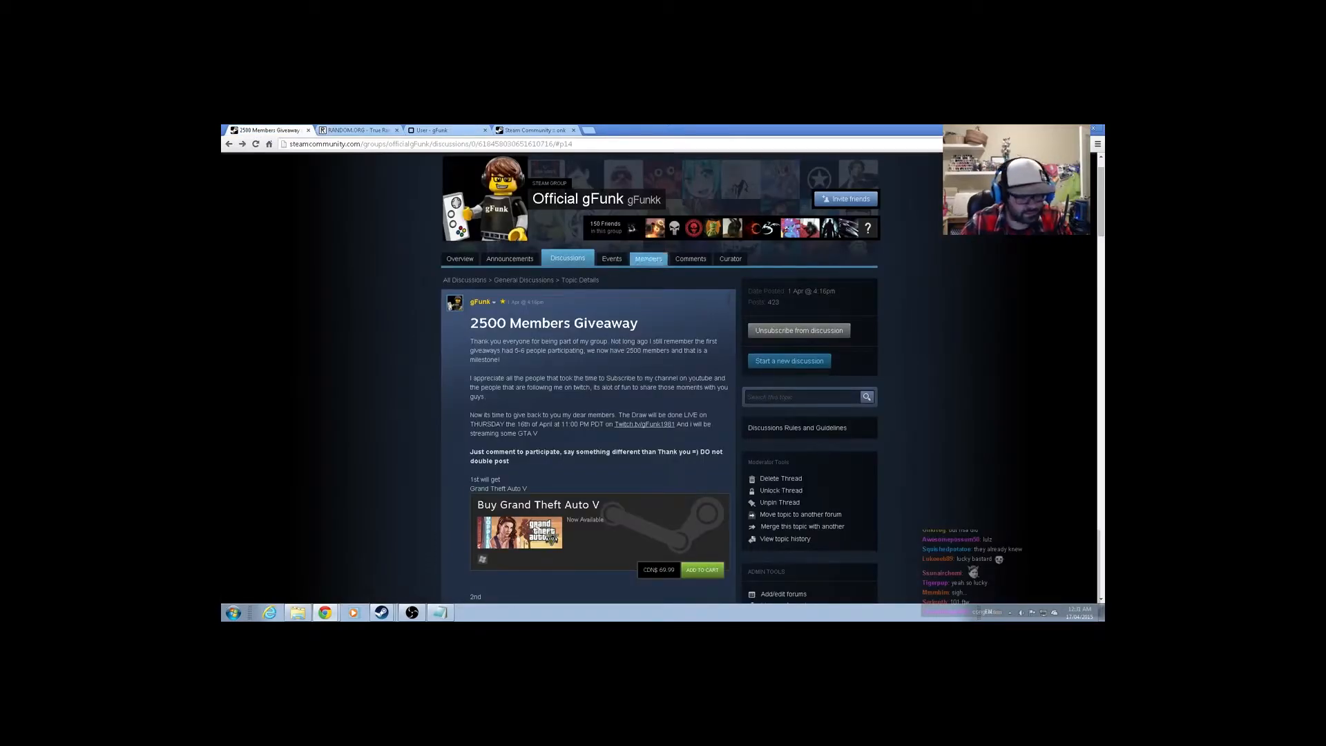
# Step: Find the winning comment and review Invader Zim's Steam Community profile
pyautogui.scroll(-3)
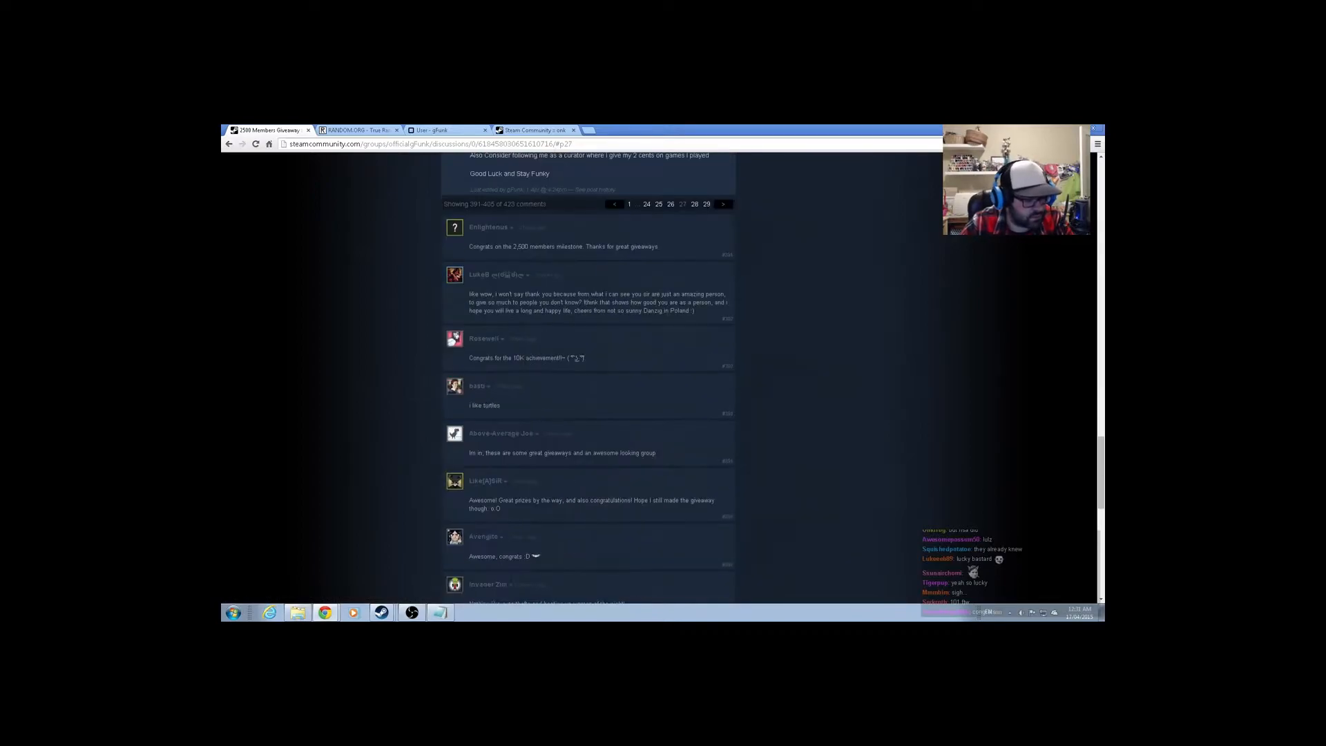
pyautogui.click(488, 584)
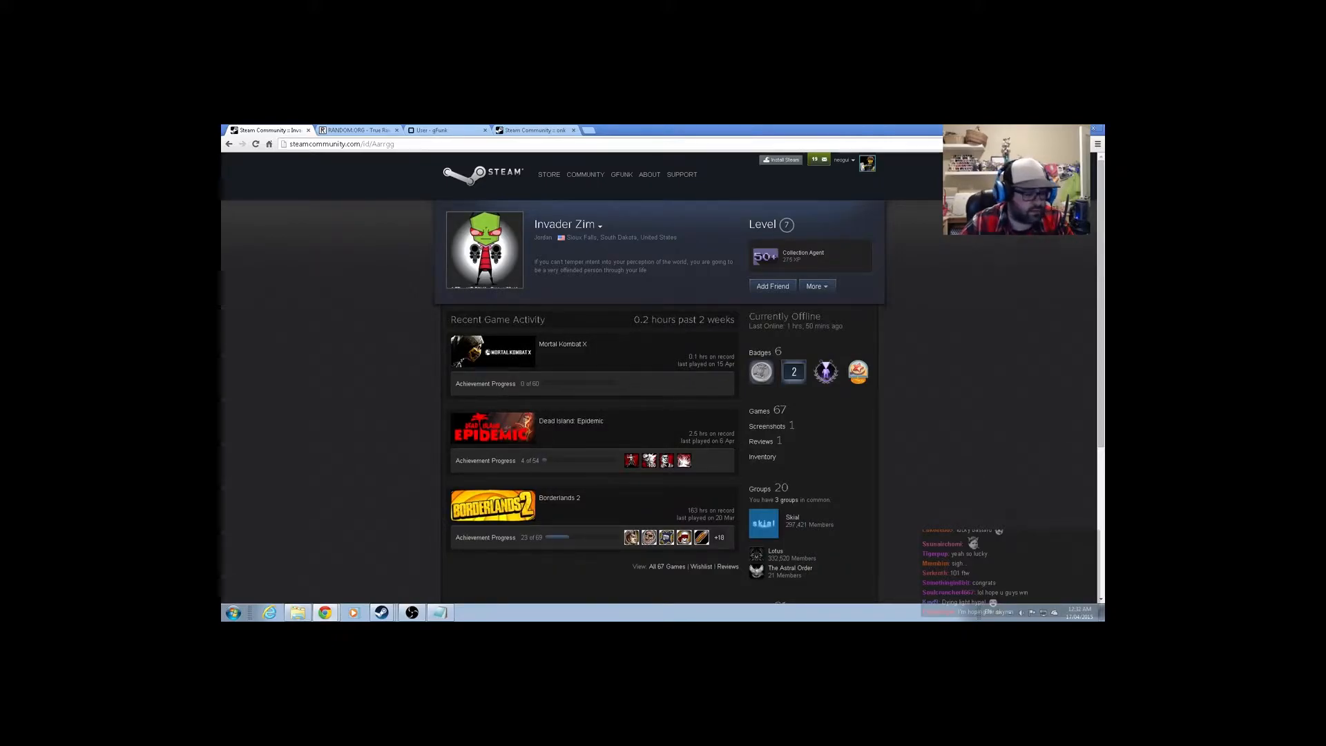
pyautogui.scroll(-3)
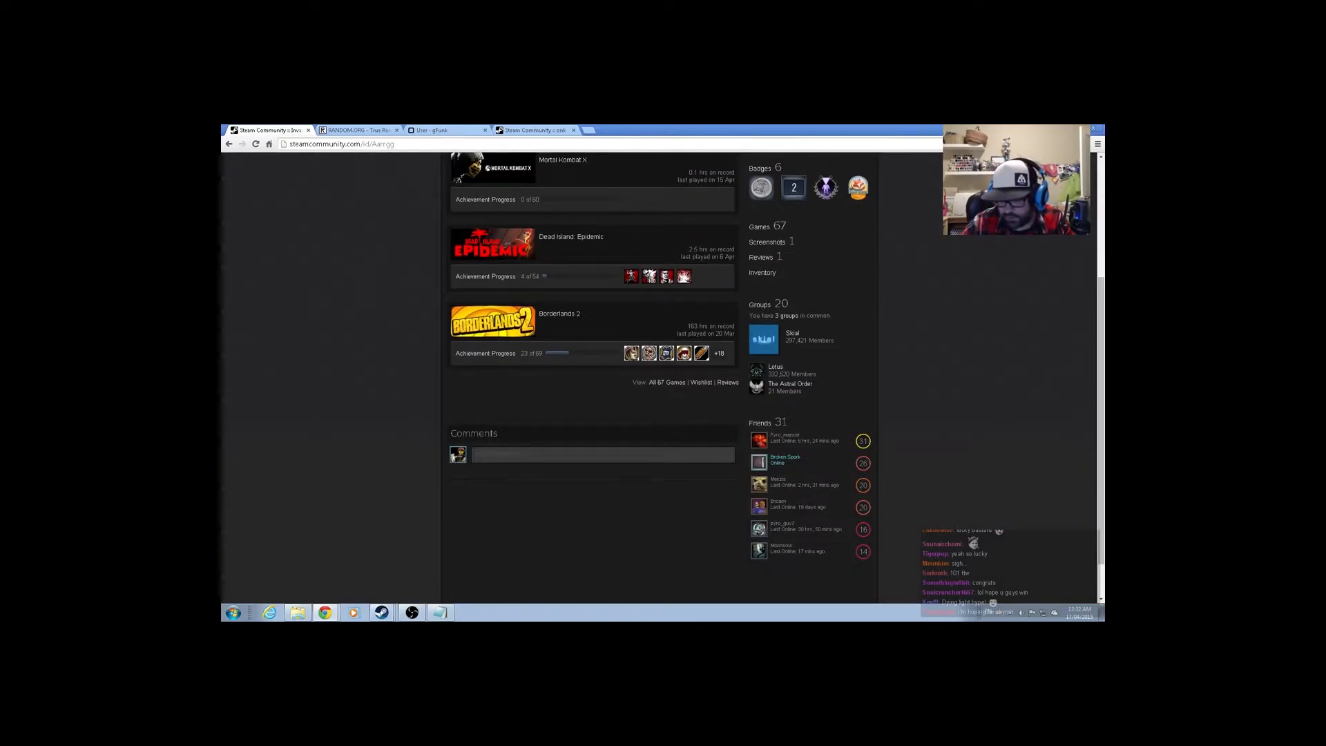
pyautogui.scroll(3)
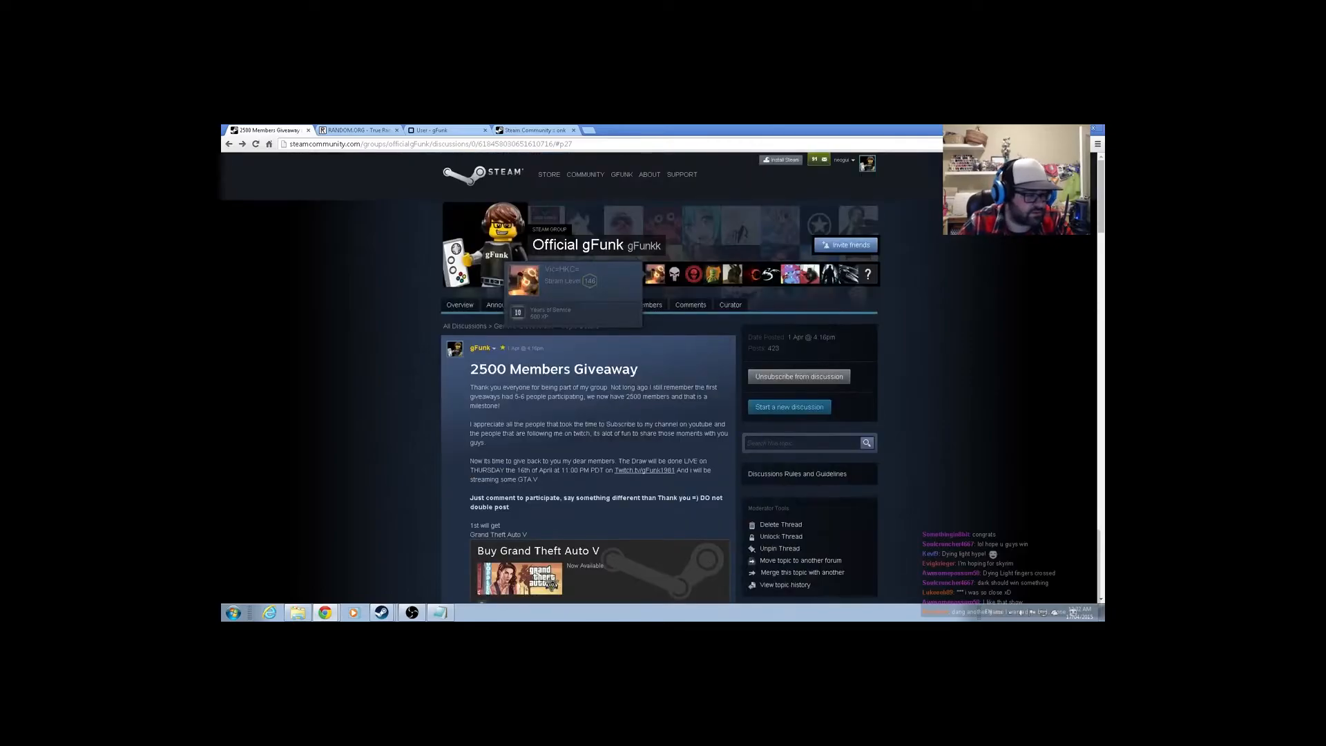
# Step: Generate another 1-423 winner number and look it up in the giveaway thread
pyautogui.click(431, 130)
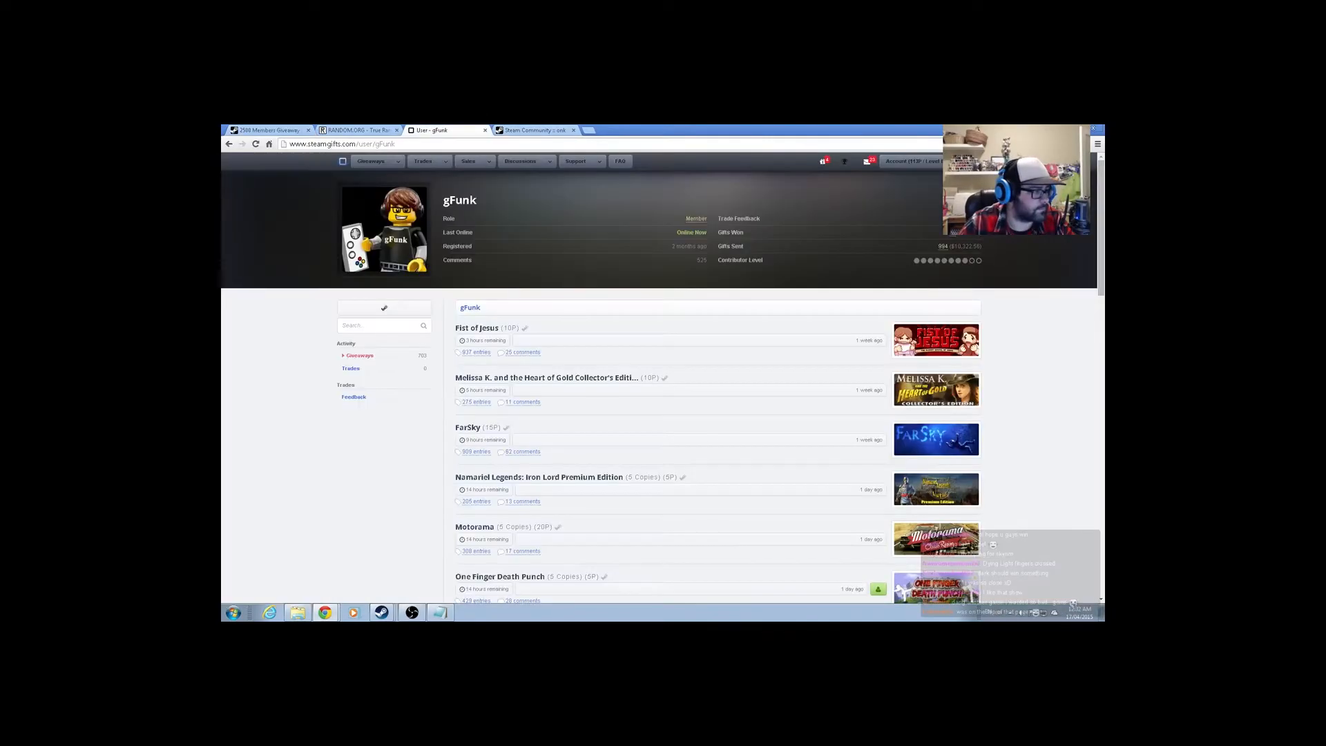
pyautogui.click(355, 130)
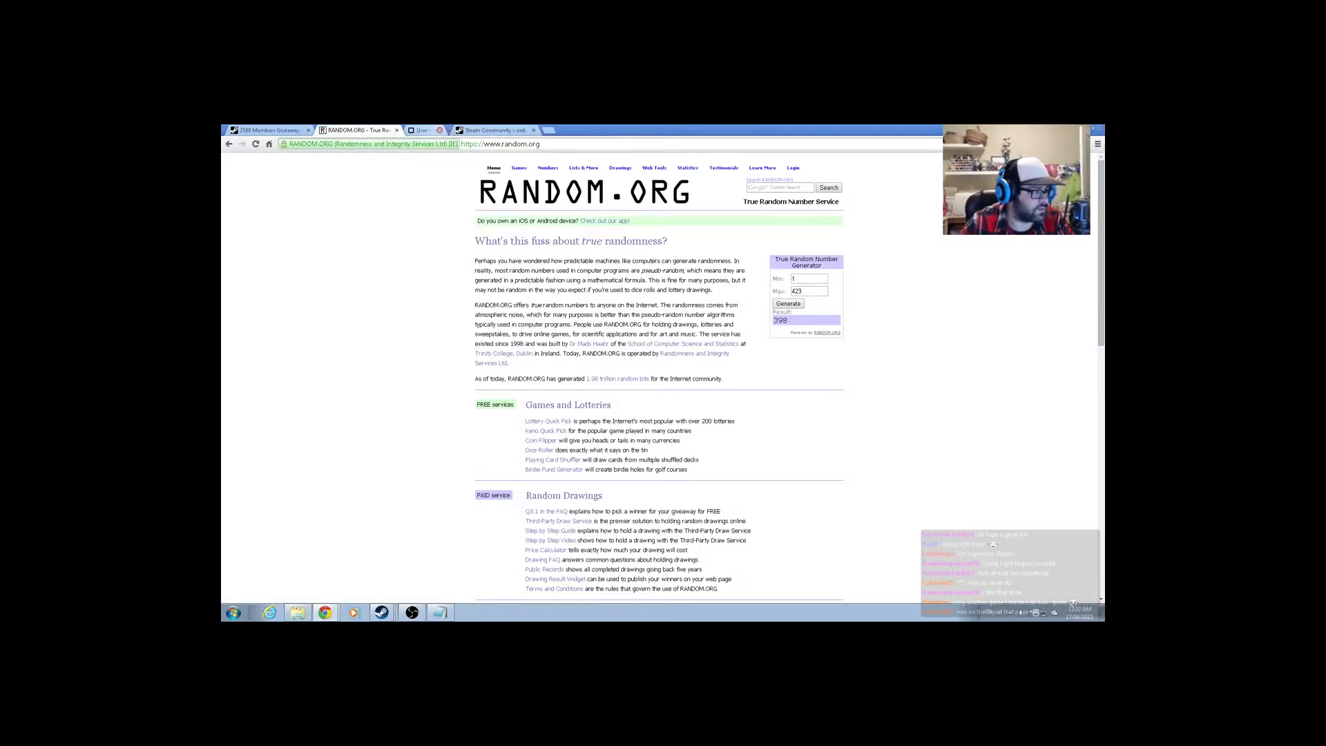
pyautogui.click(430, 129)
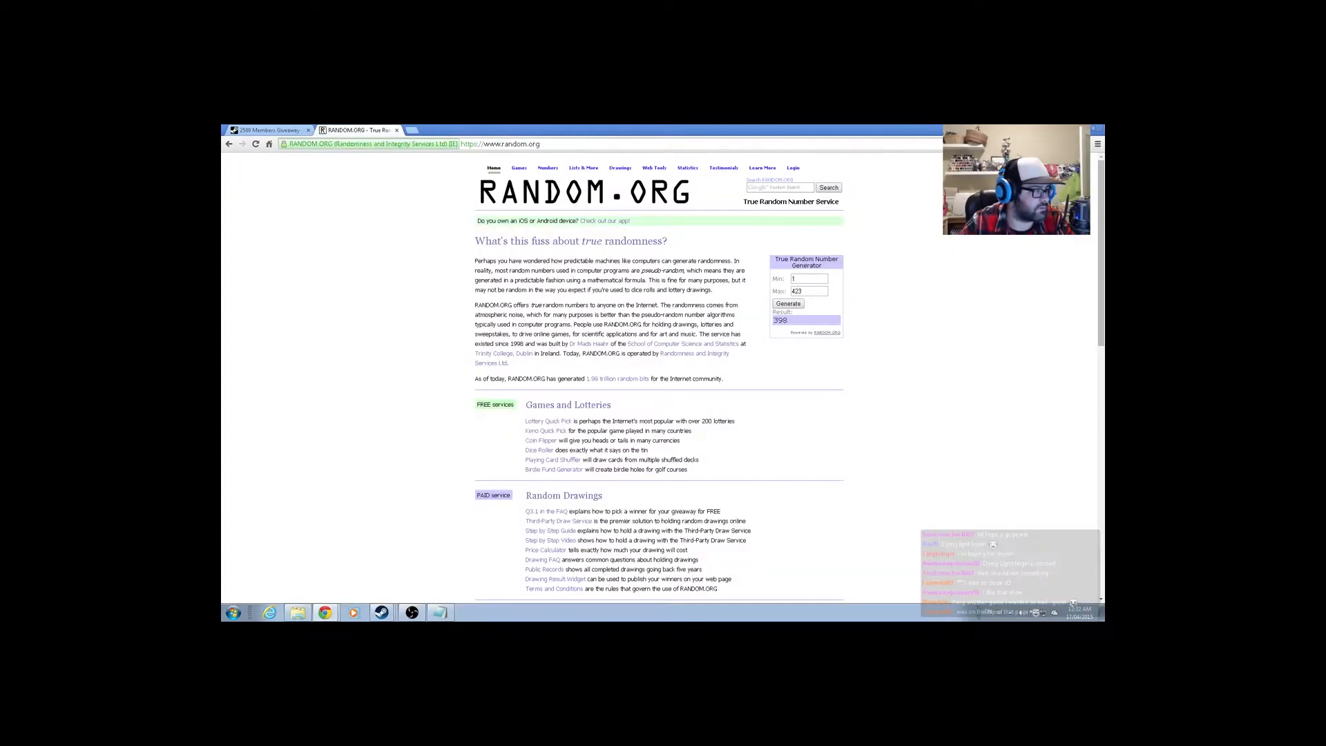
pyautogui.click(788, 303)
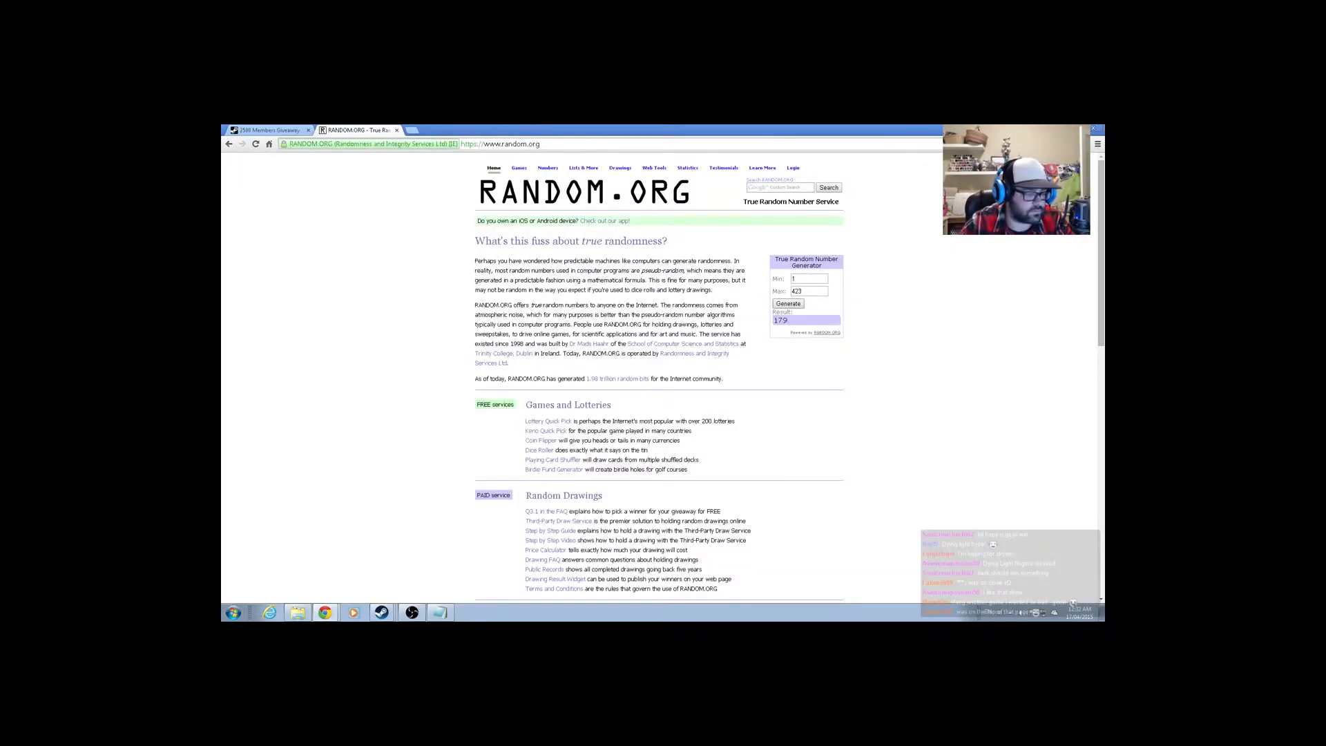
pyautogui.click(269, 130)
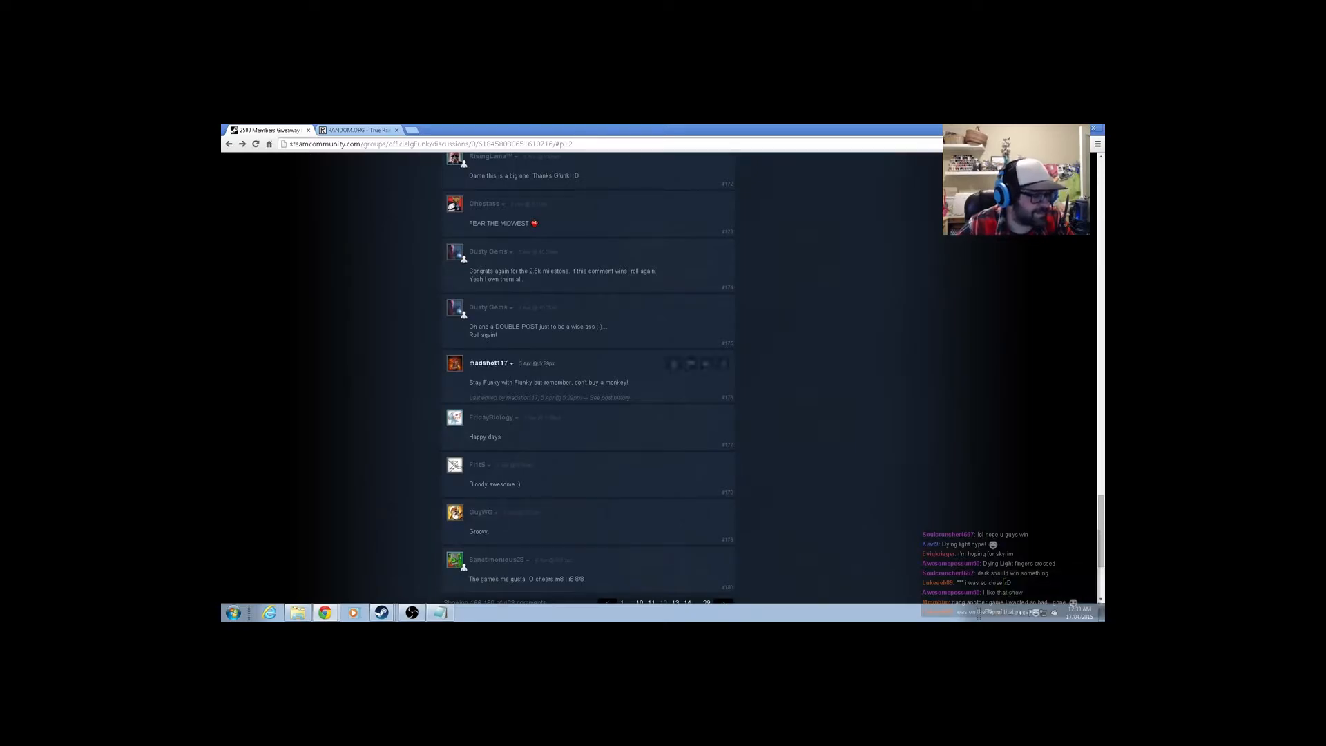
# Step: Draw a further number, including 179, and return to the giveaway thread
pyautogui.scroll(3)
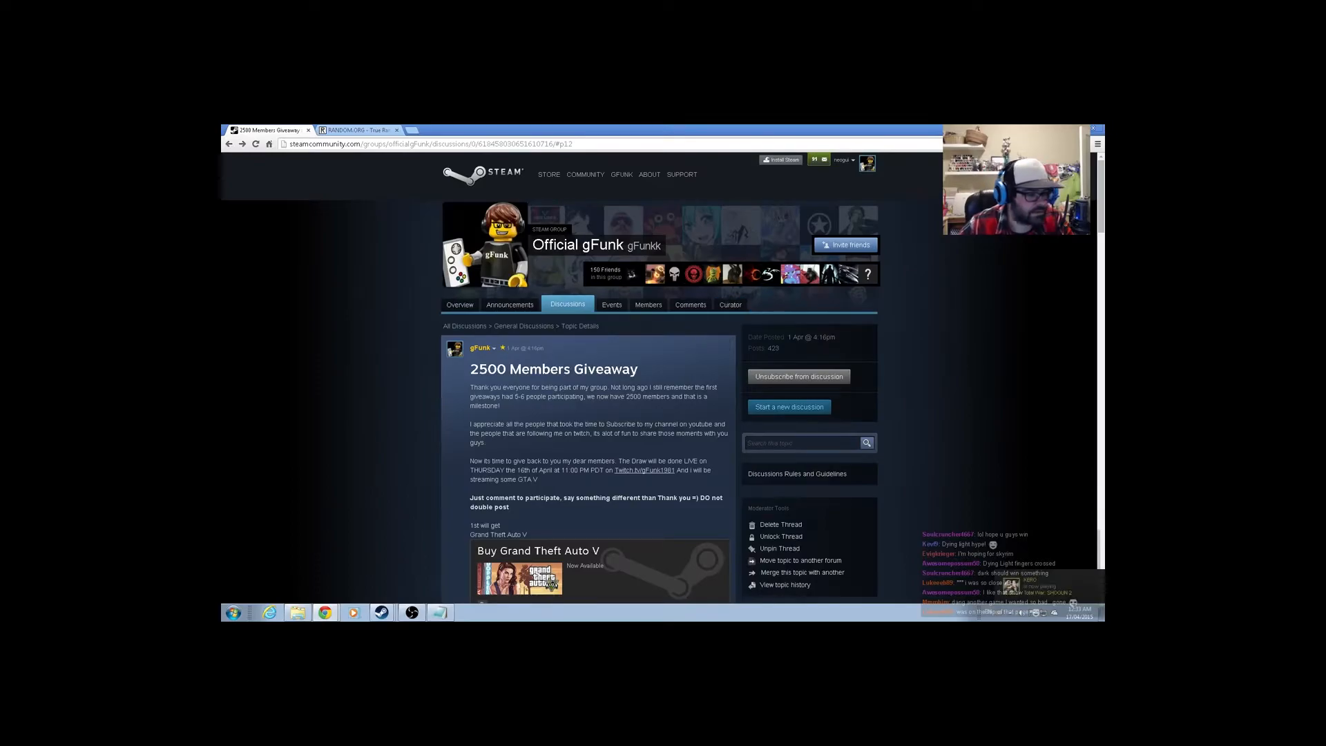
pyautogui.click(359, 130)
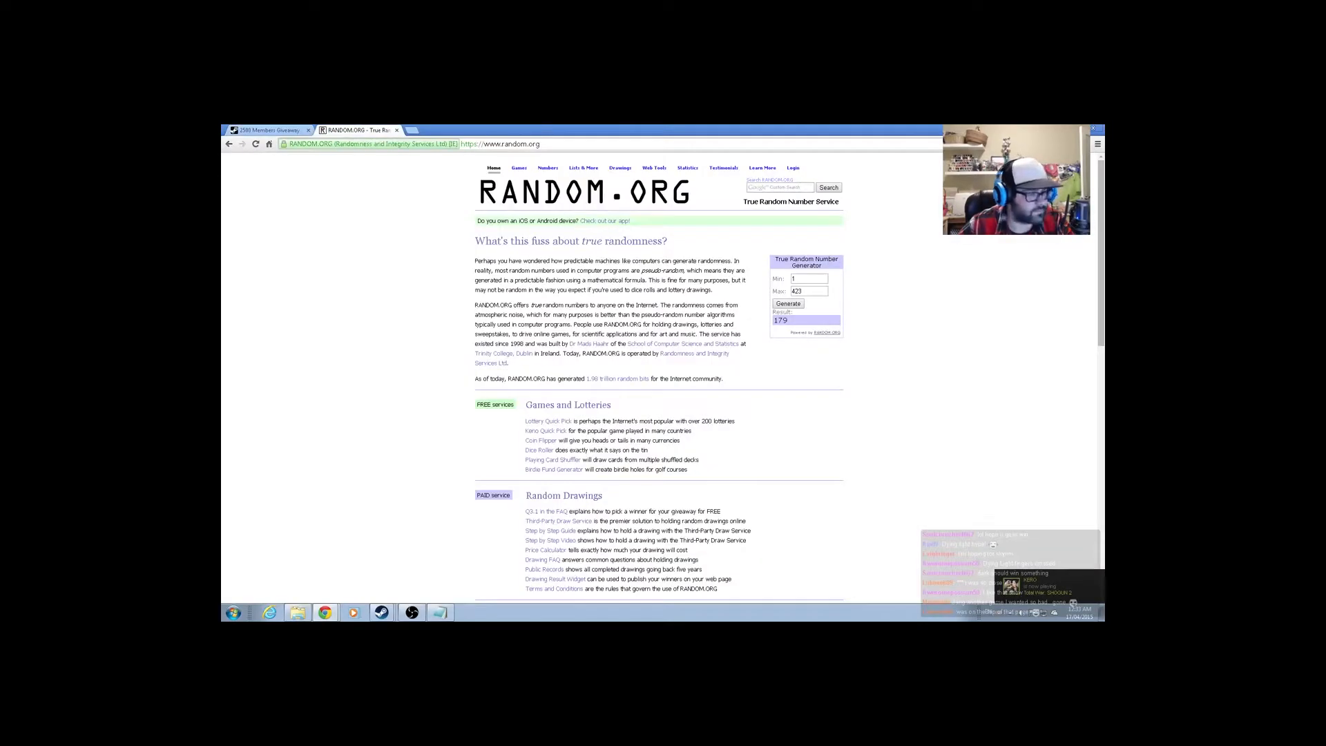
pyautogui.click(787, 304)
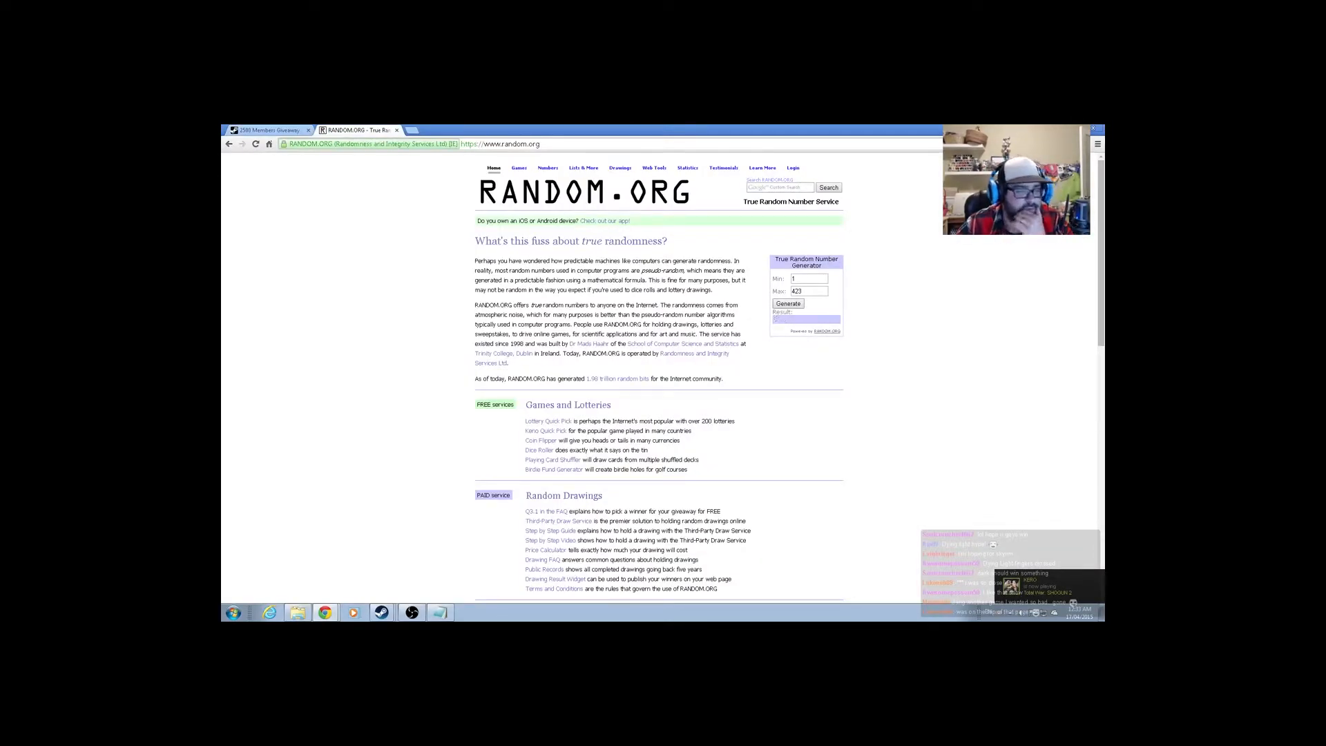
pyautogui.click(266, 130)
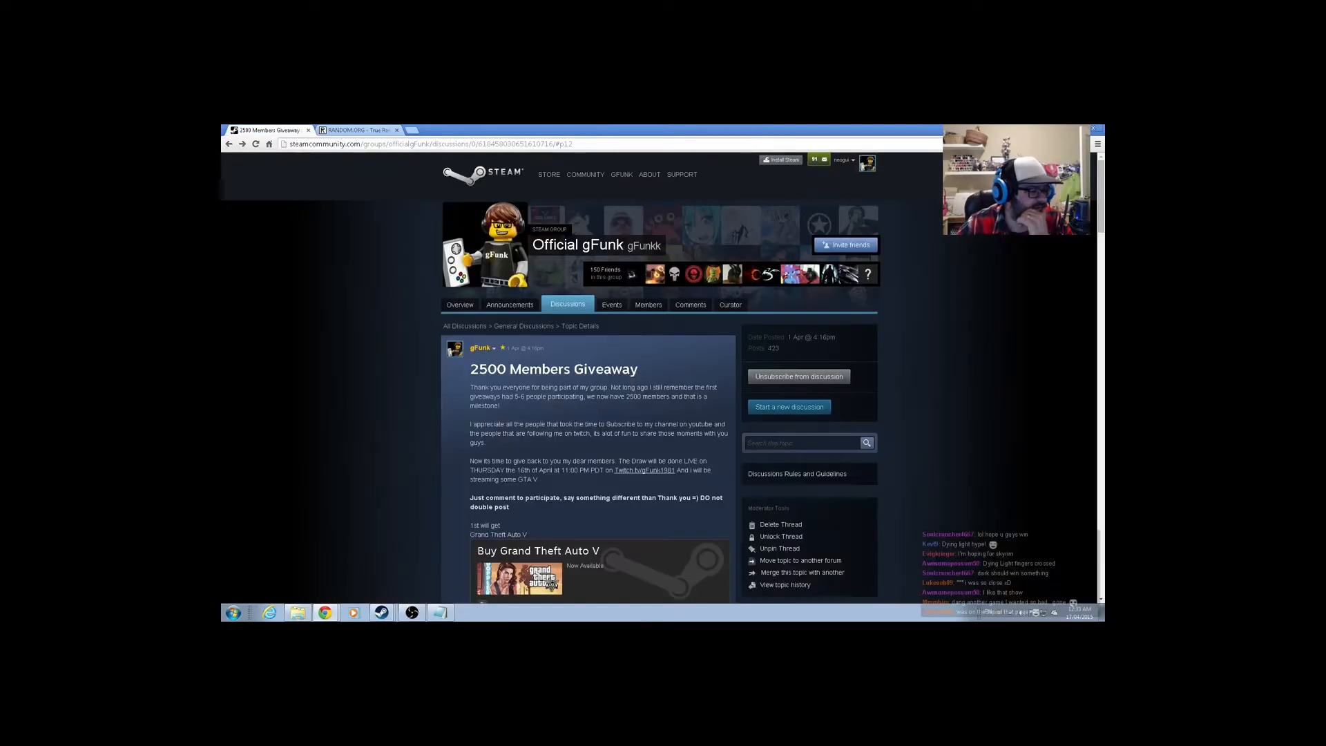
pyautogui.click(426, 144)
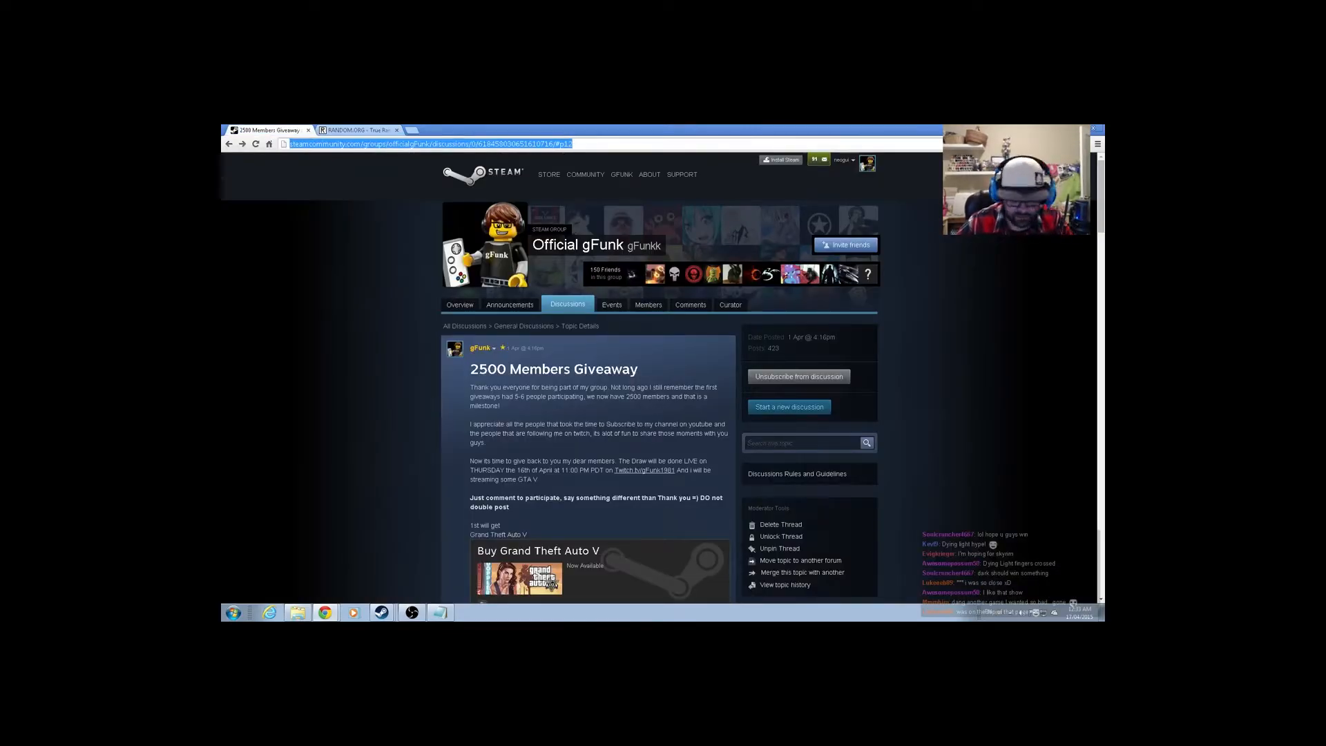
pyautogui.click(422, 143)
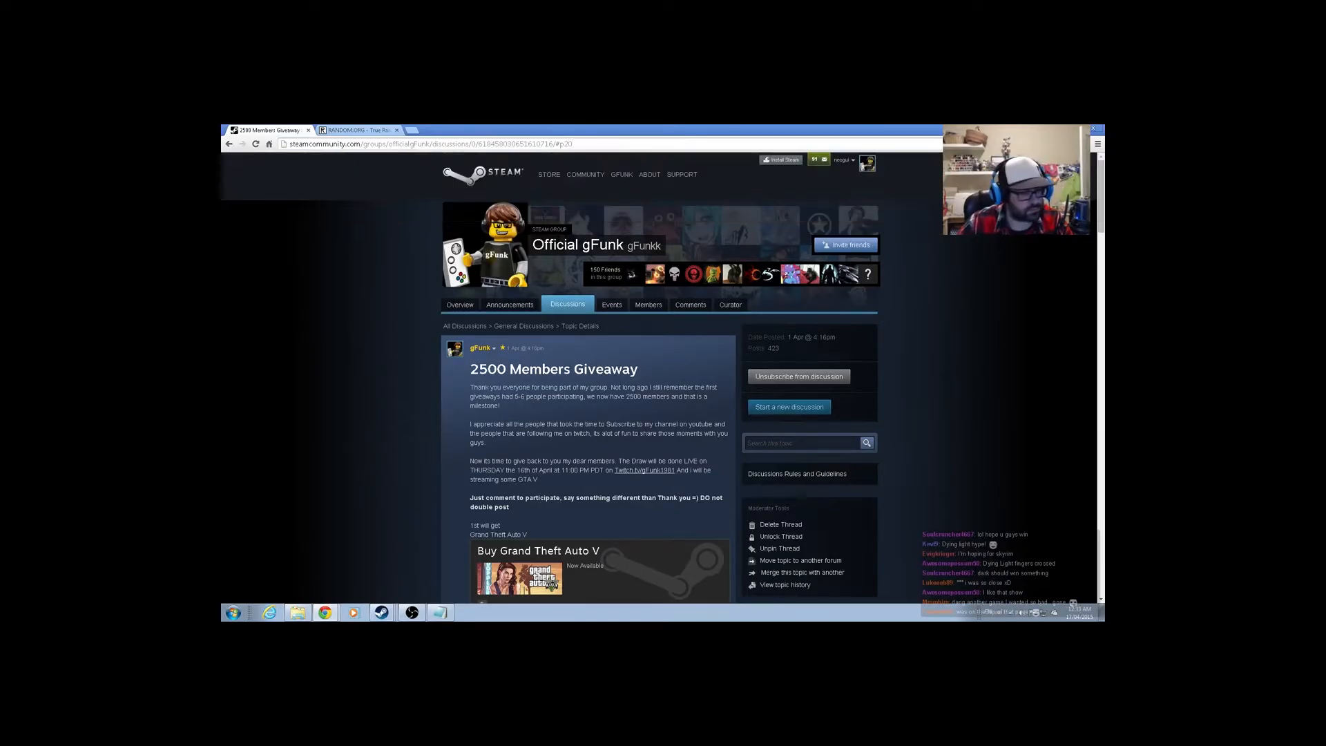
pyautogui.scroll(-3)
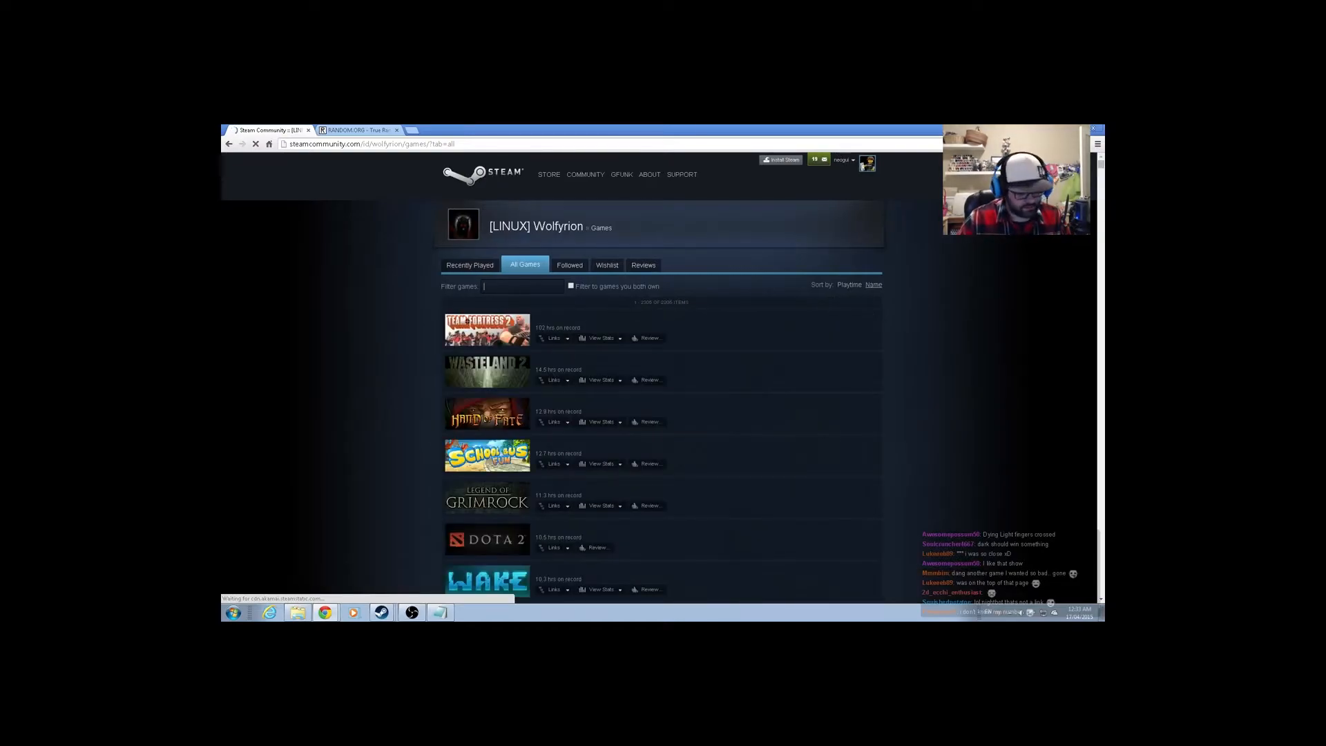
pyautogui.write('s')
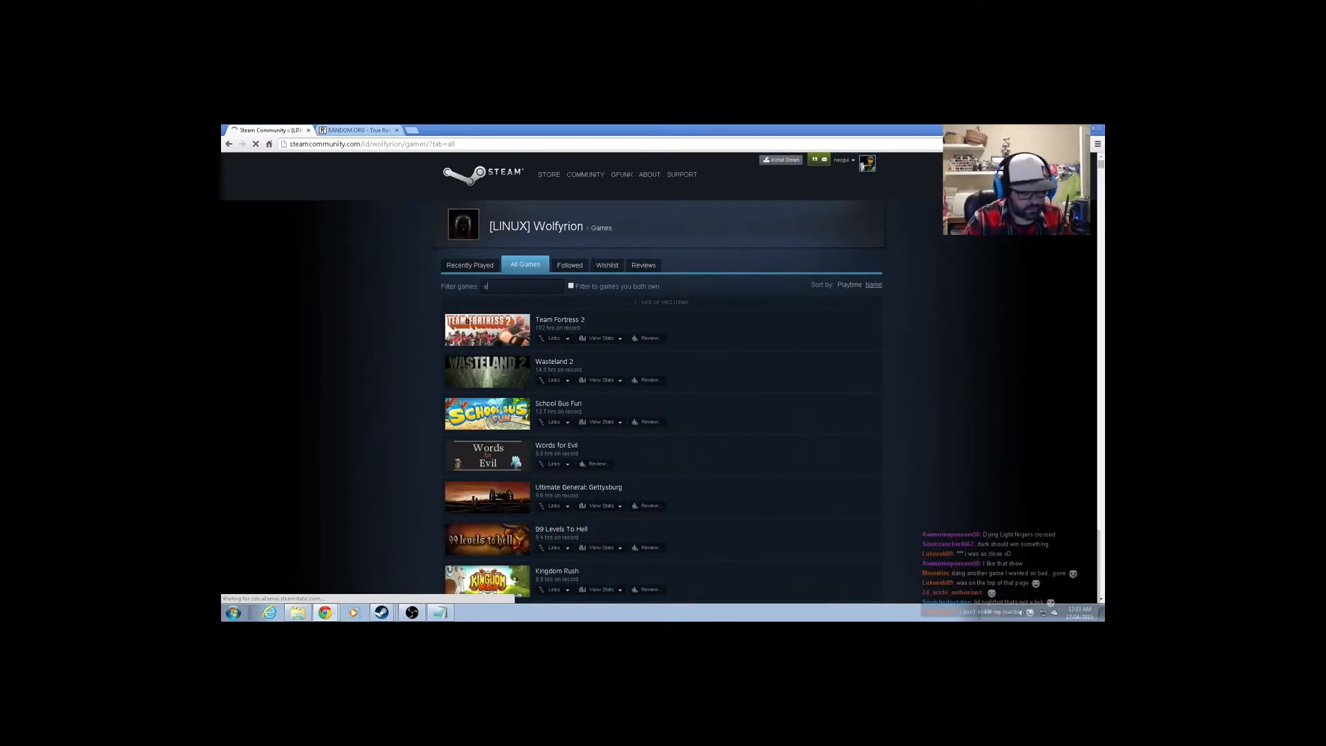
pyautogui.write('kyr')
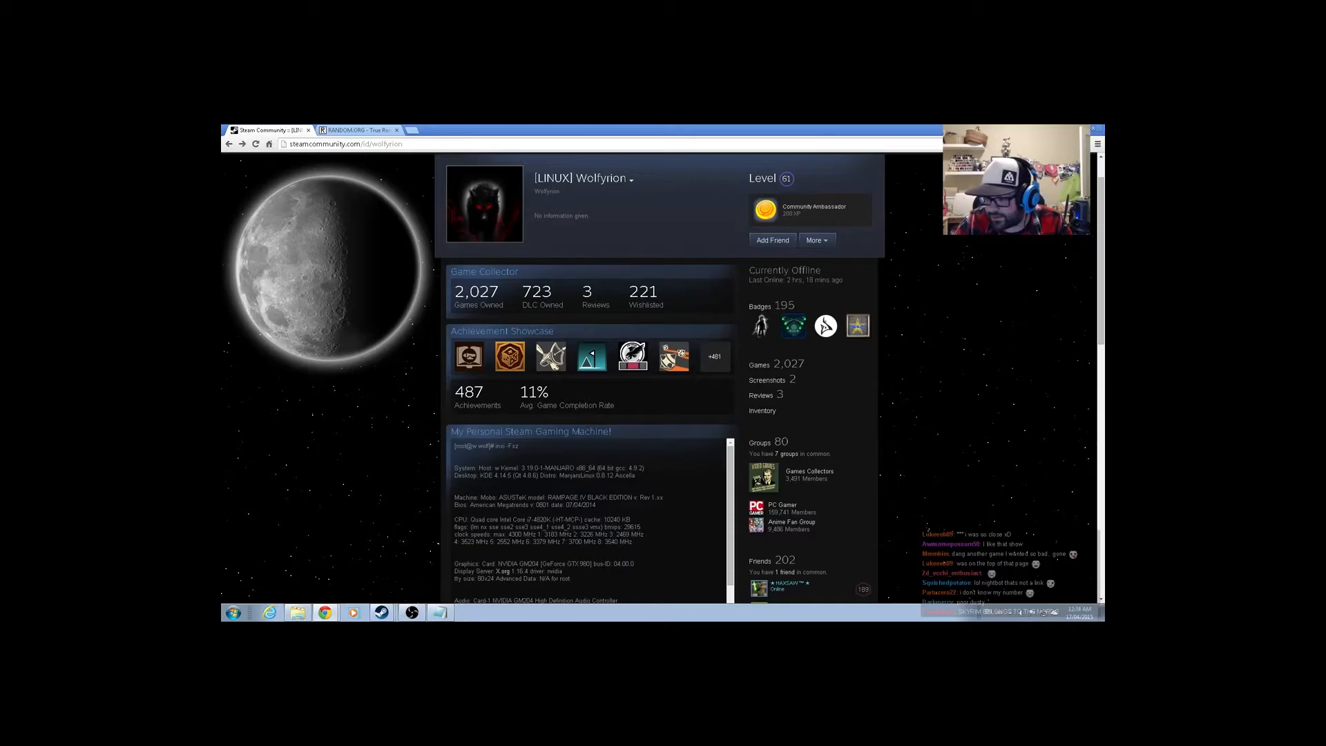
pyautogui.click(355, 130)
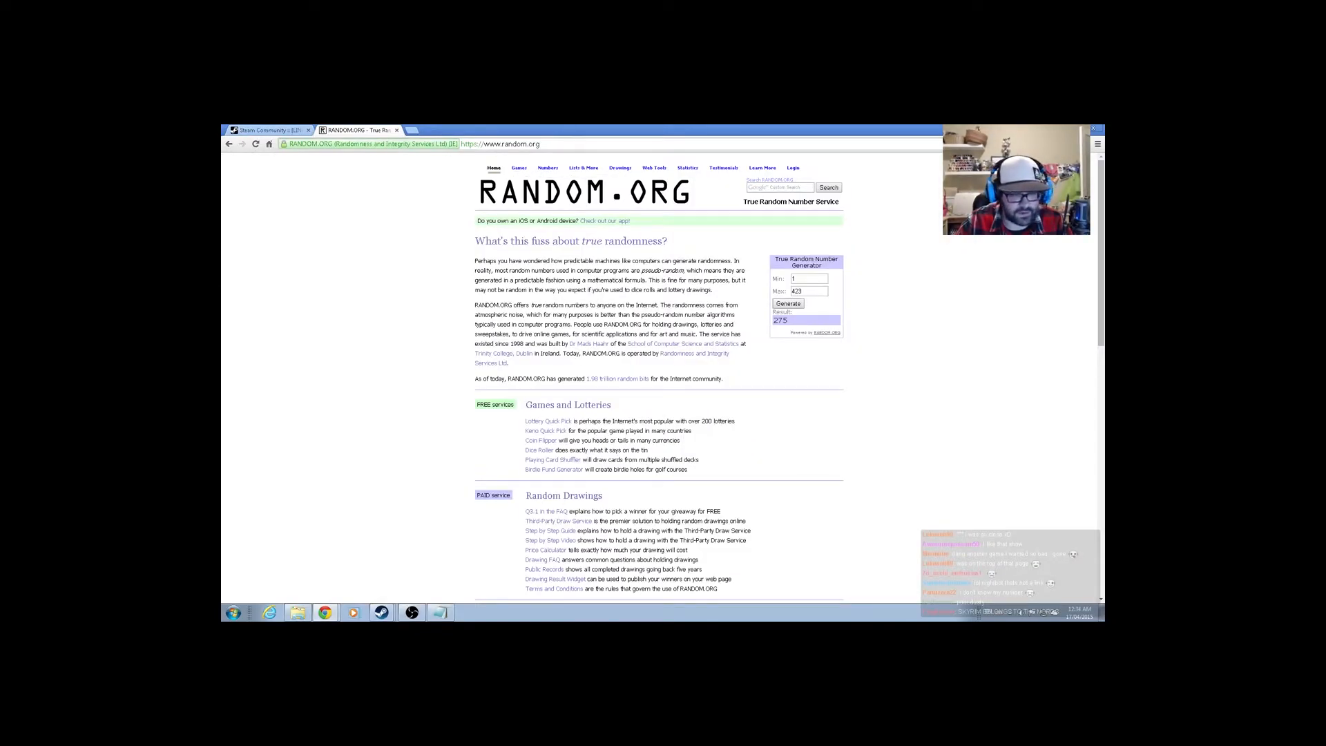
pyautogui.click(787, 302)
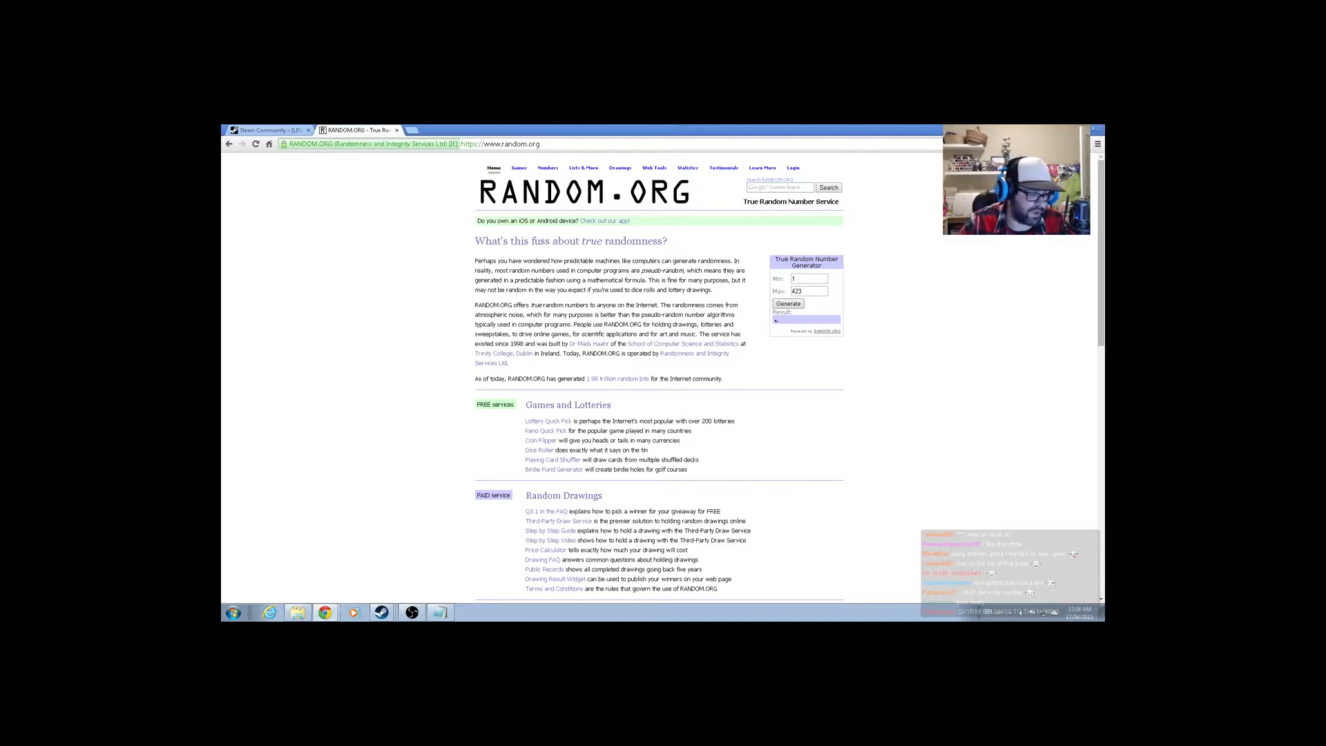
pyautogui.click(787, 303)
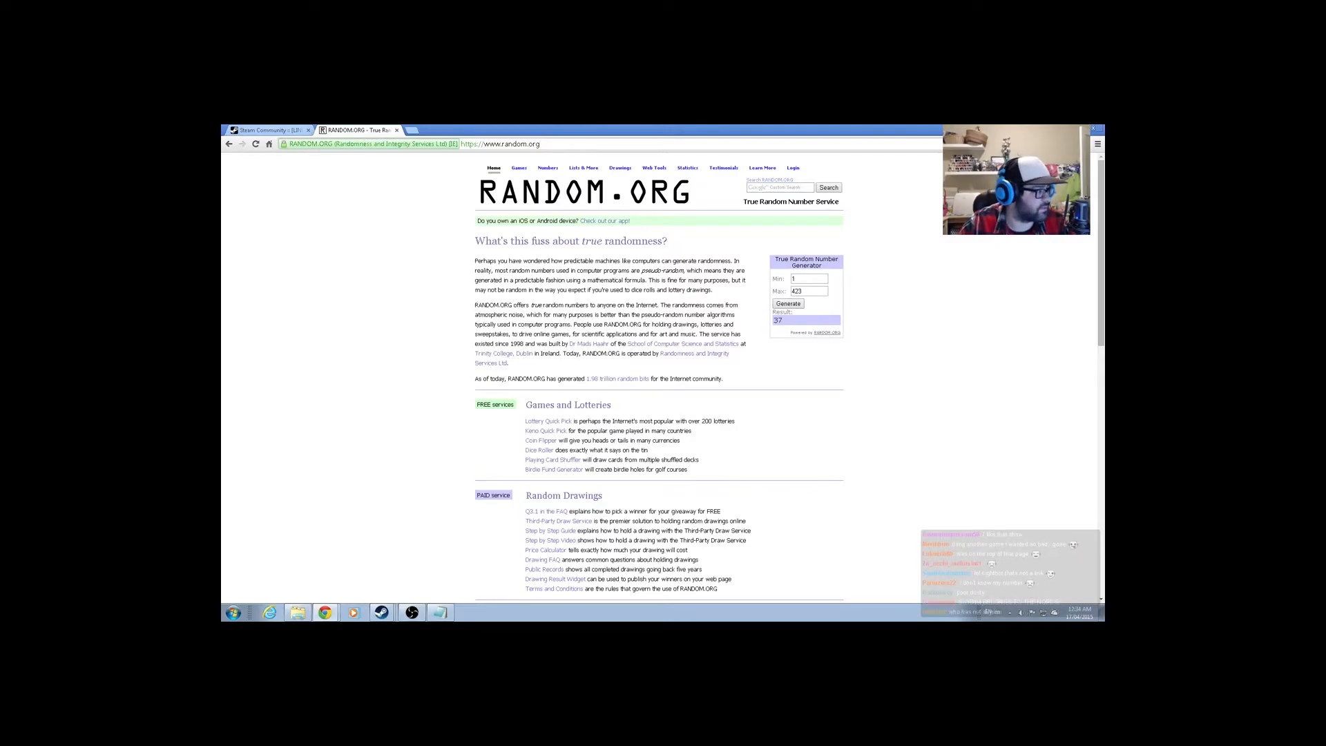
pyautogui.click(267, 130)
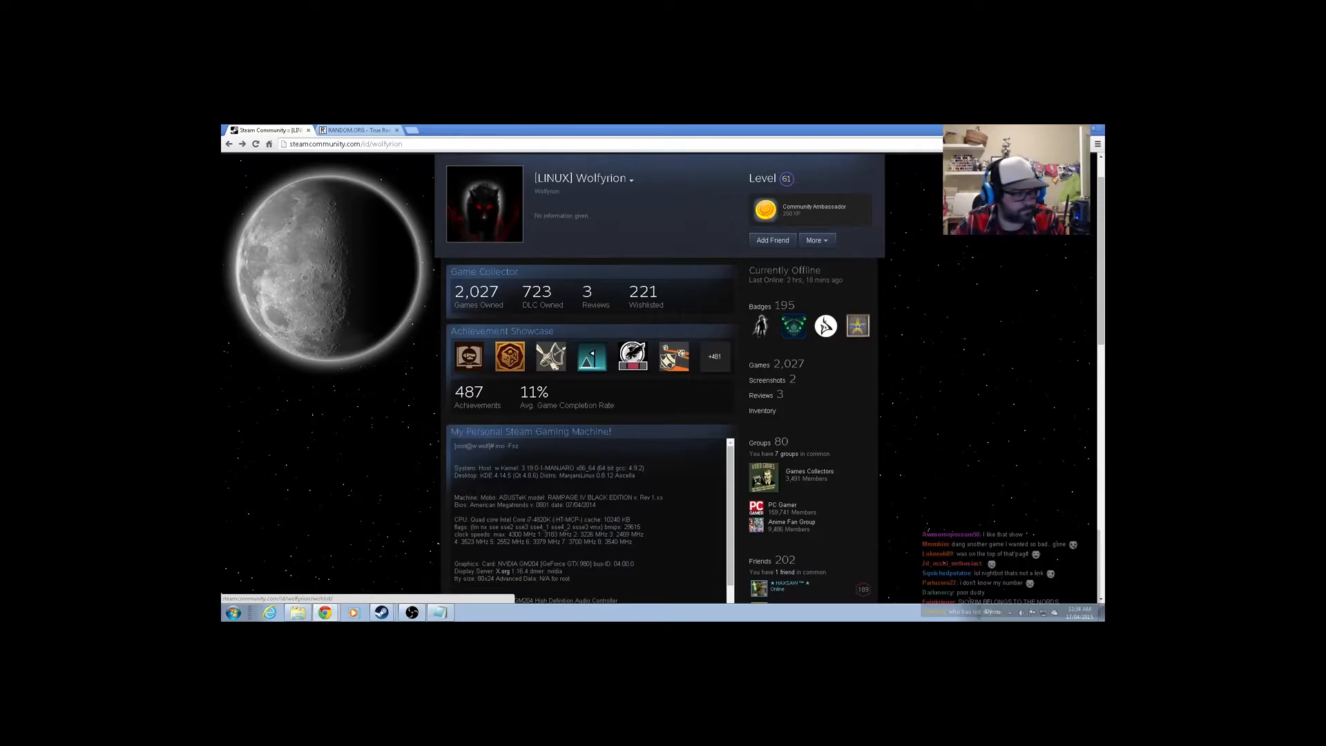